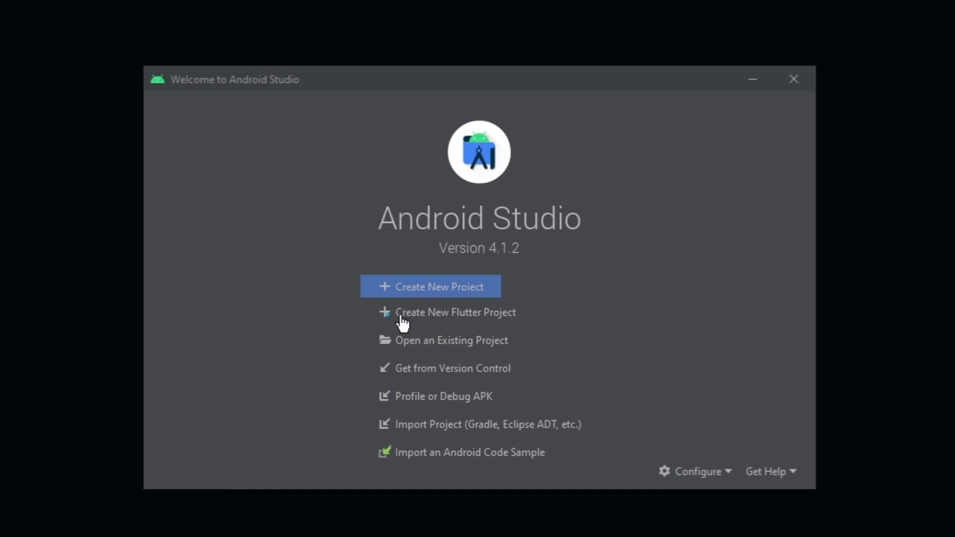
Create a new Empty Activity Java project named 'rateus'
{"action": "left_click", "coordinate": [429, 286]}
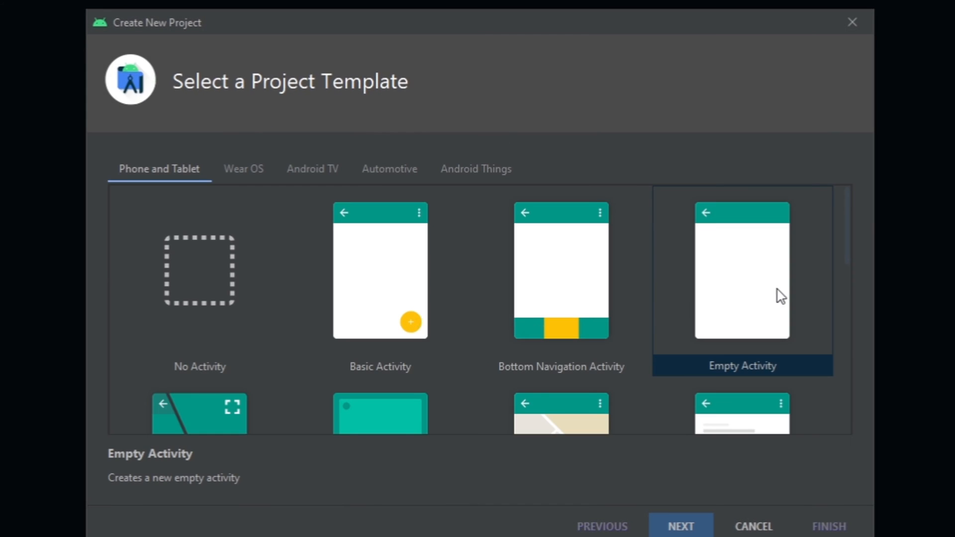
{"action": "left_click", "coordinate": [679, 525]}
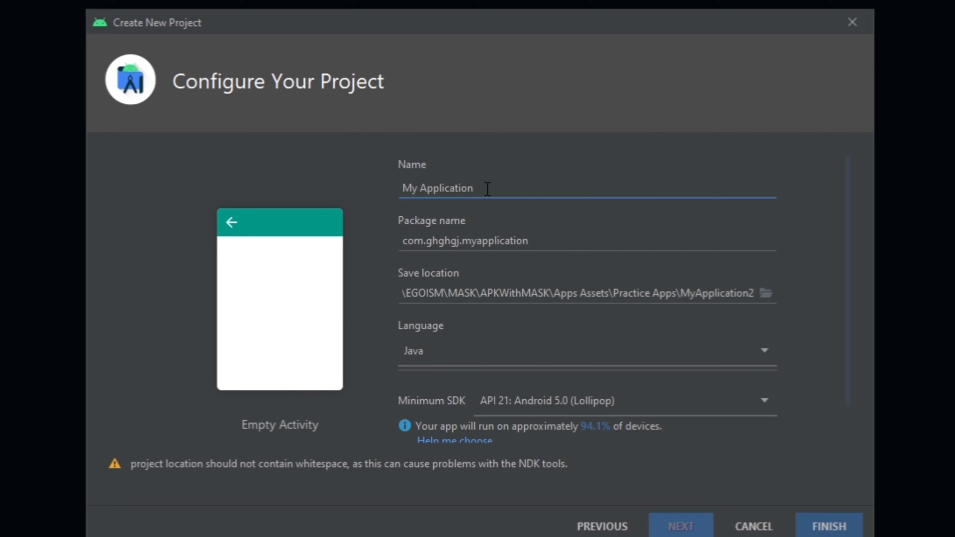
{"action": "type", "text": "rate"}
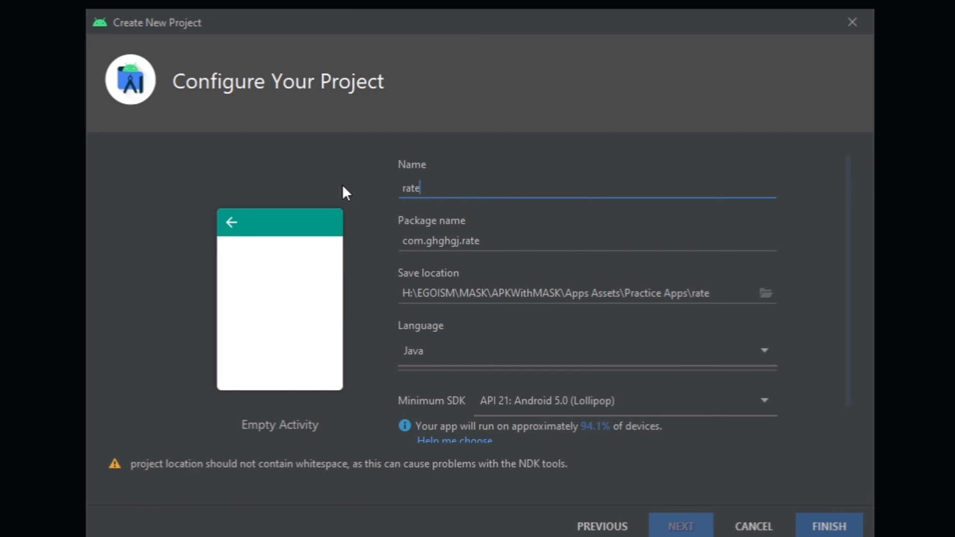
{"action": "type", "text": "us"}
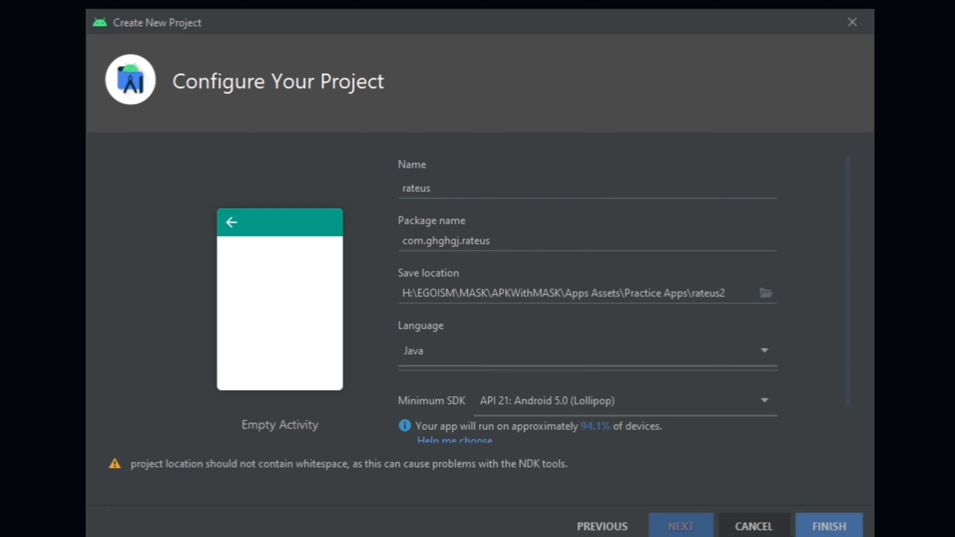
{"action": "left_click", "coordinate": [826, 526]}
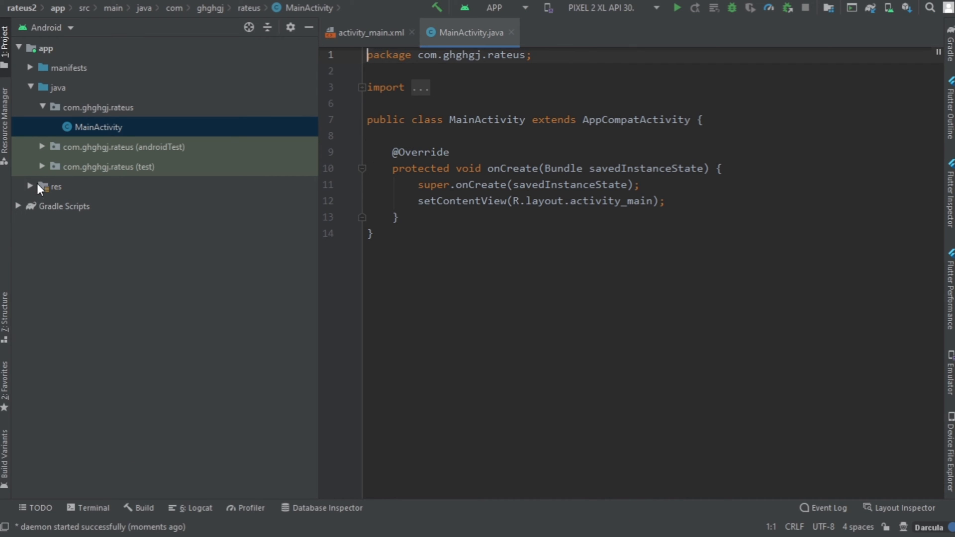
Import Online Review-cuate.svg through the Vector Asset wizard as drawable ic_online_review_cuate
{"action": "left_click", "coordinate": [51, 186]}
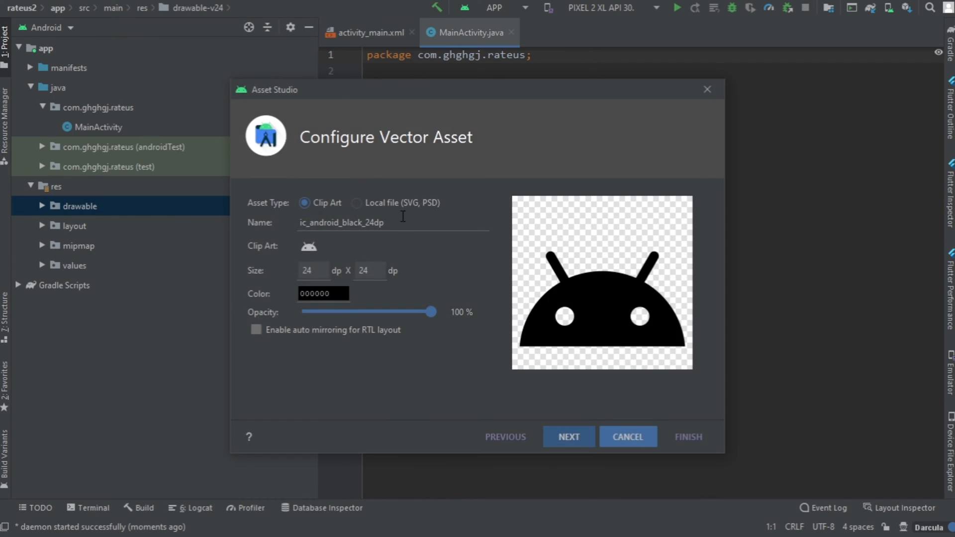
{"action": "left_click", "coordinate": [356, 203]}
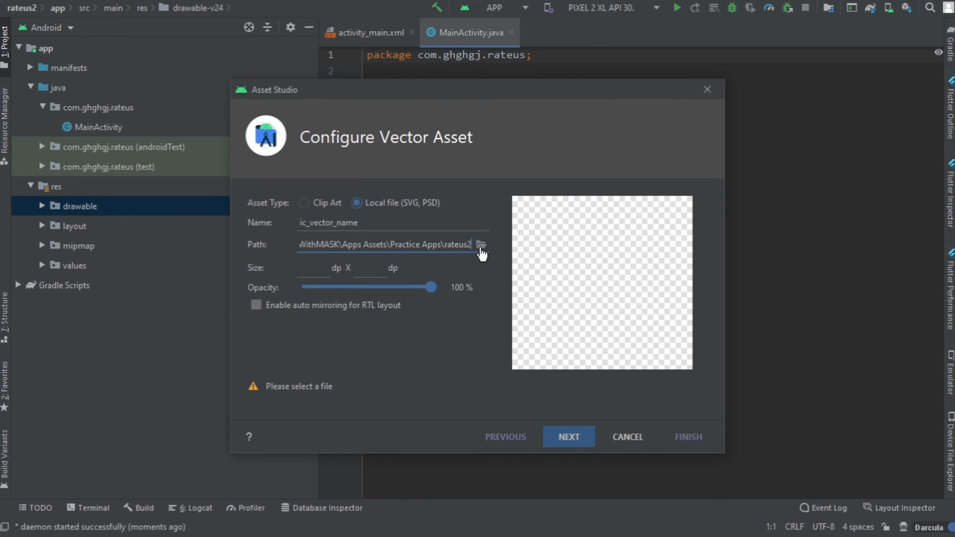
{"action": "left_click", "coordinate": [481, 245]}
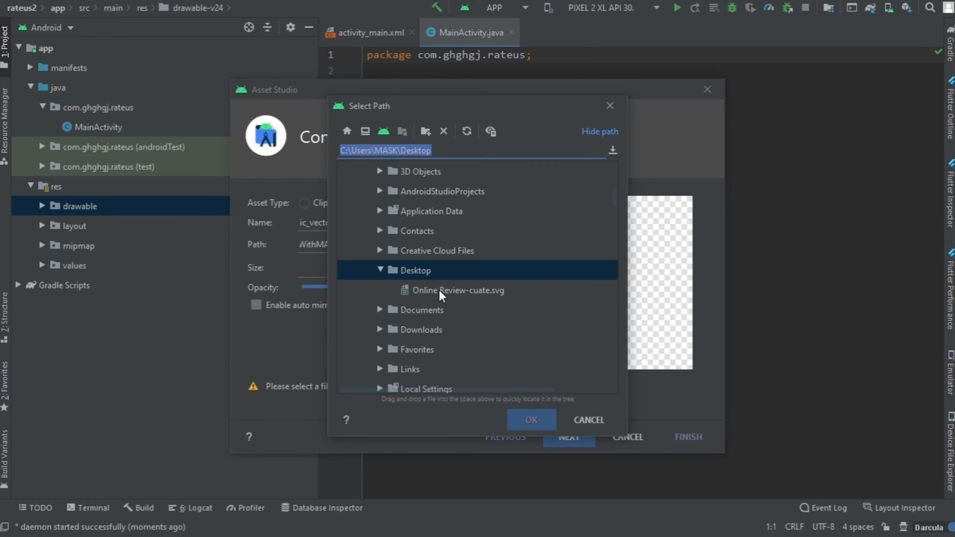
{"action": "left_click", "coordinate": [531, 420]}
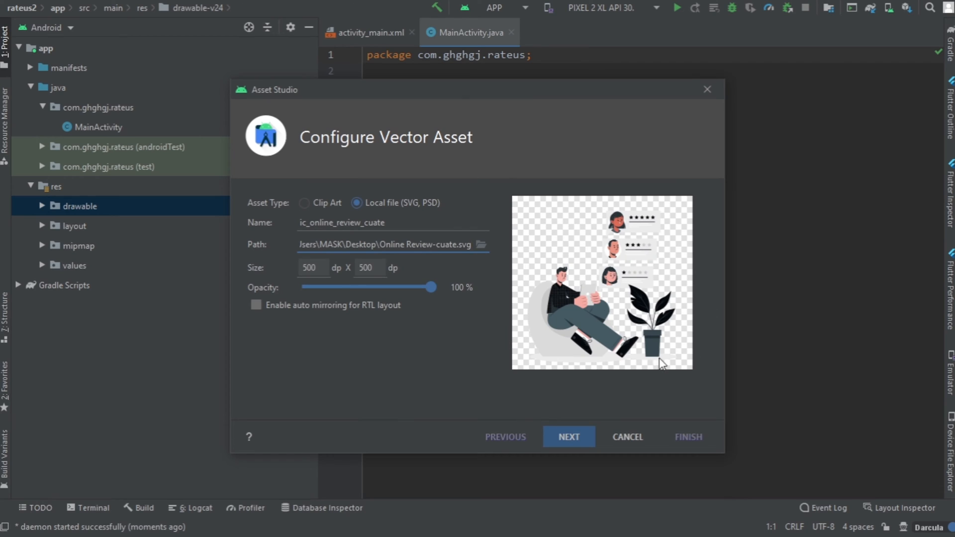
{"action": "mouse_move", "coordinate": [582, 320]}
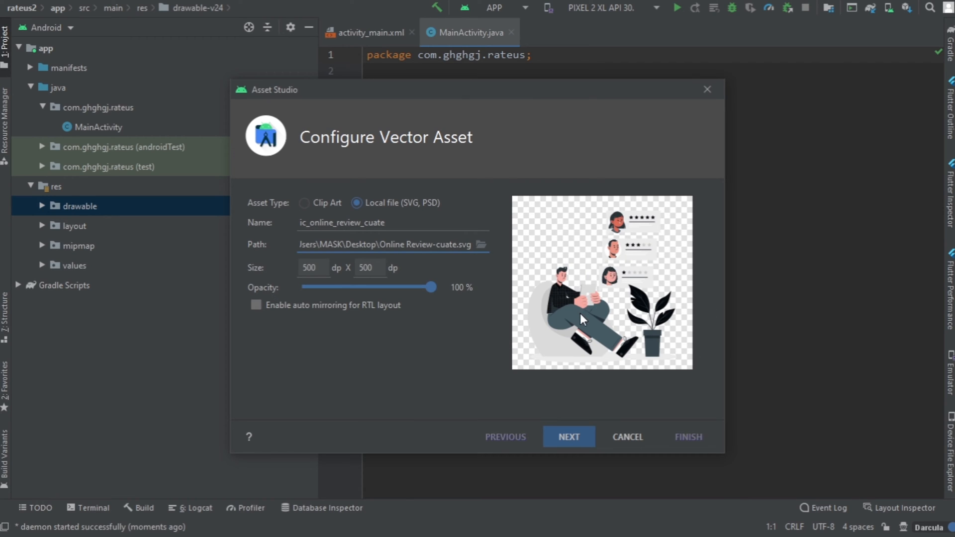
{"action": "left_click", "coordinate": [568, 437]}
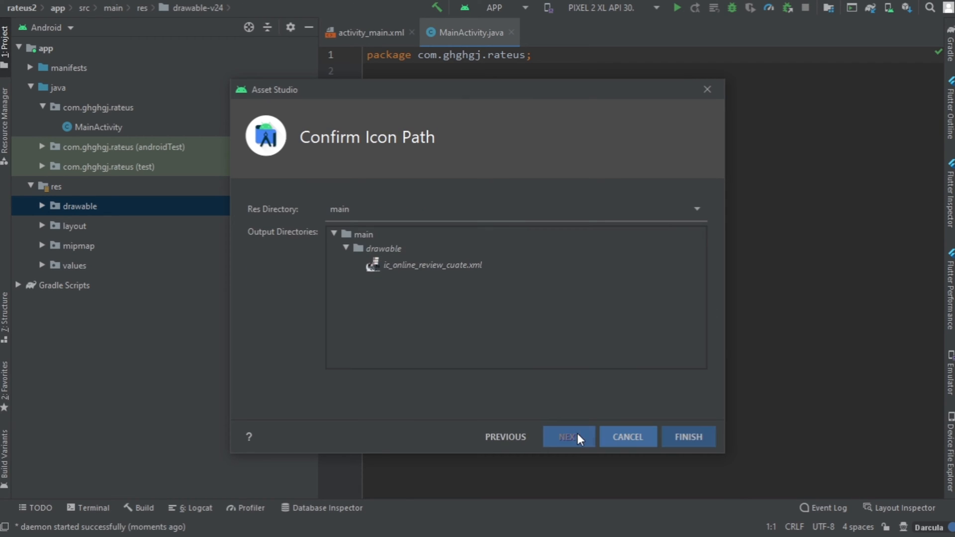
{"action": "left_click", "coordinate": [687, 437]}
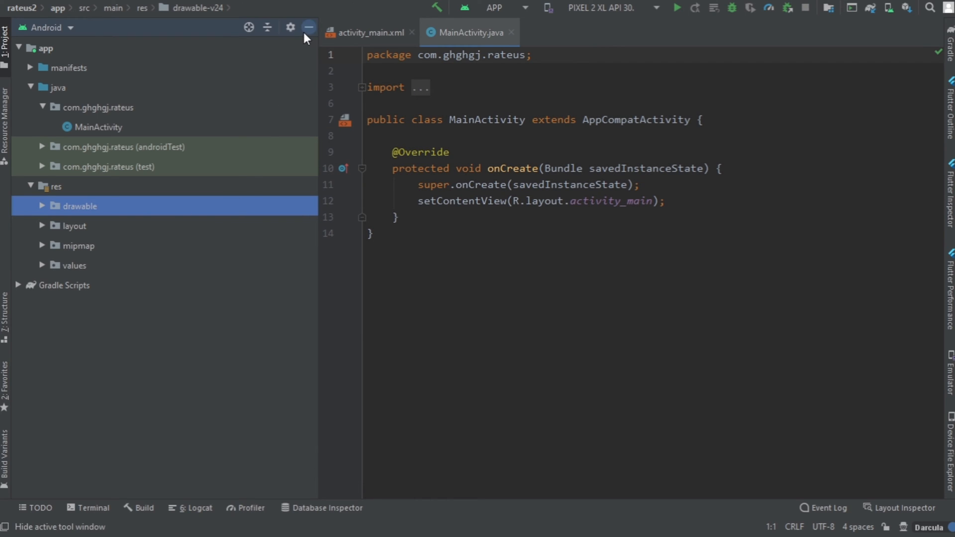
In activity_main.xml Split view, make the root an empty LinearLayout with android:gravity="center"
{"action": "left_click", "coordinate": [308, 27]}
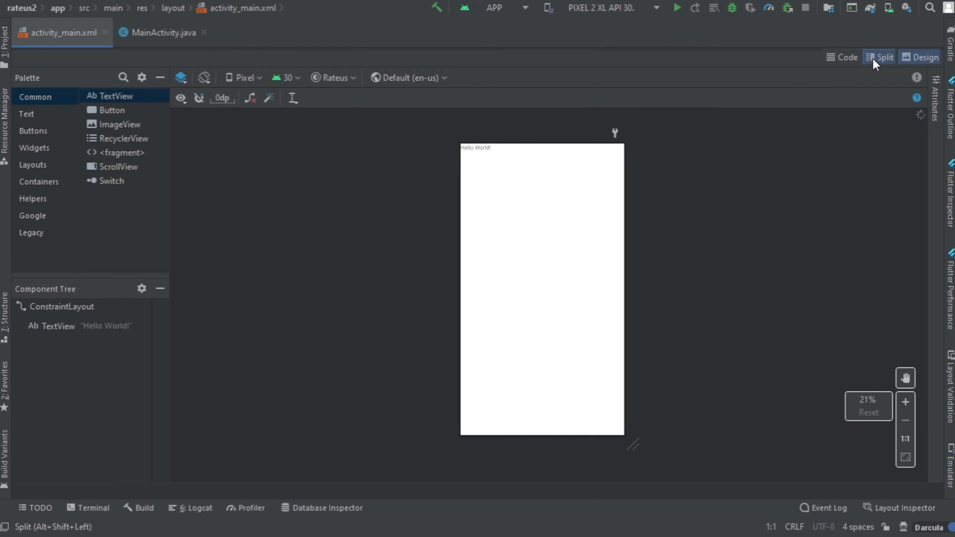
{"action": "left_click", "coordinate": [879, 57]}
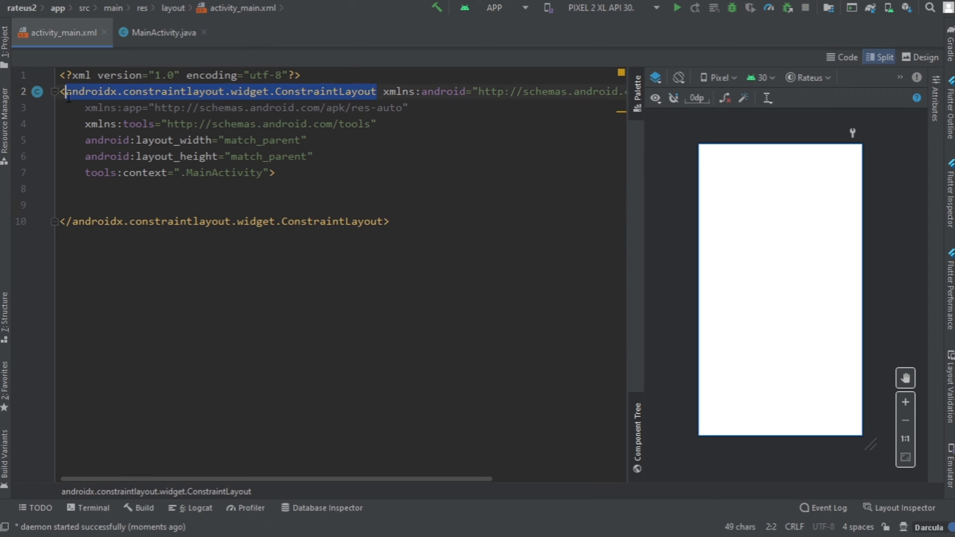
{"action": "type", "text": "Linea"}
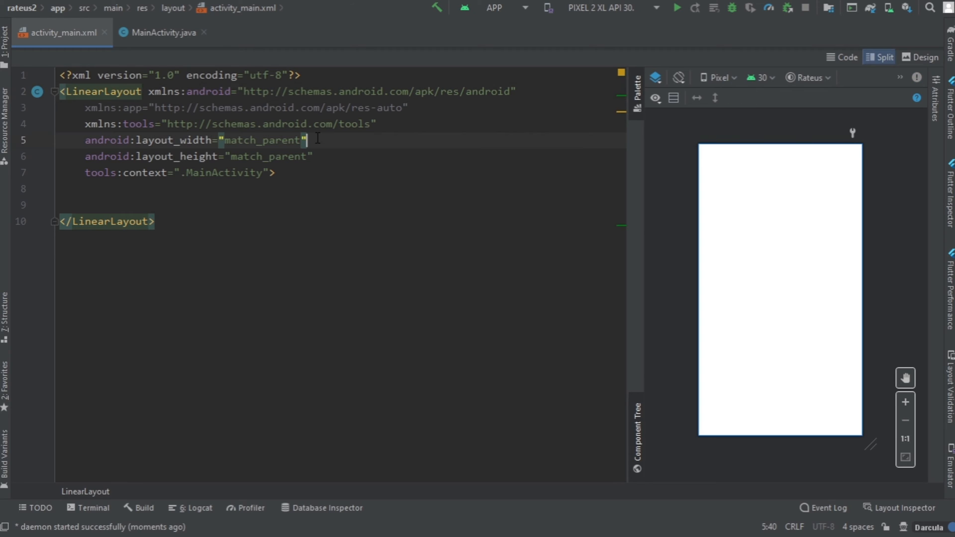
{"action": "type", "text": "android:gravity=\""}
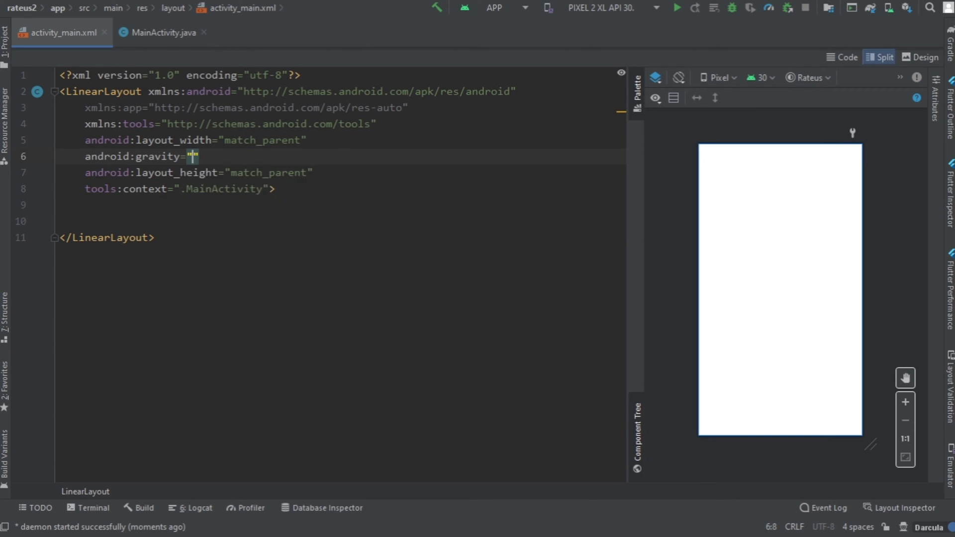
{"action": "type", "text": "center"}
{"action": "type", "text": "android:layout_height=\""}
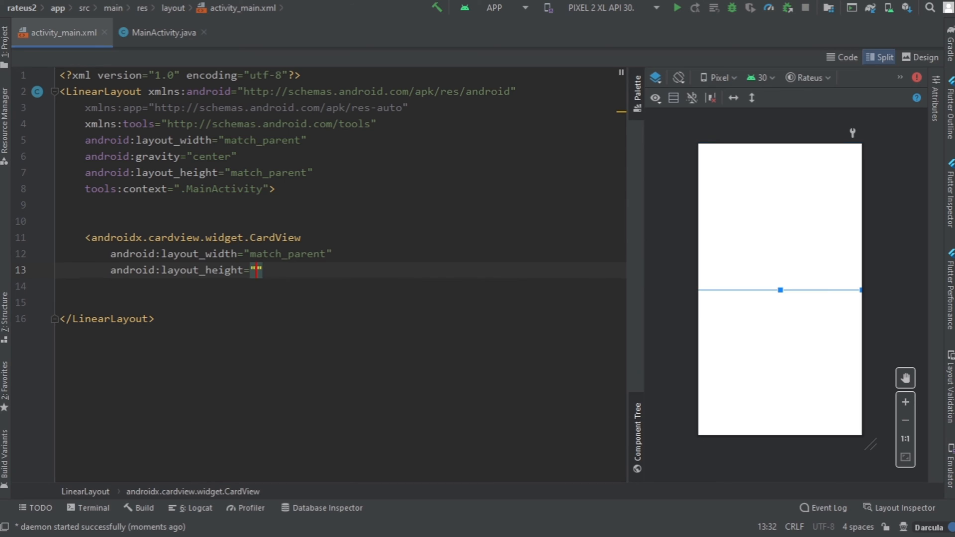
Add a match_parent CardView with layout_margin 50dp and cardElevation 100dp
{"action": "type", "text": "match_parent"}
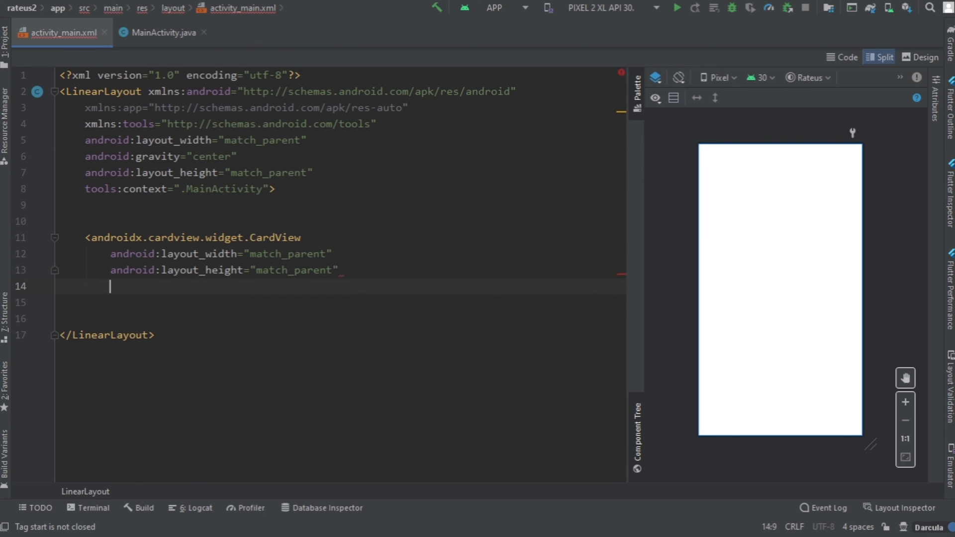
{"action": "type", "text": "android:layout_margin=\"\""}
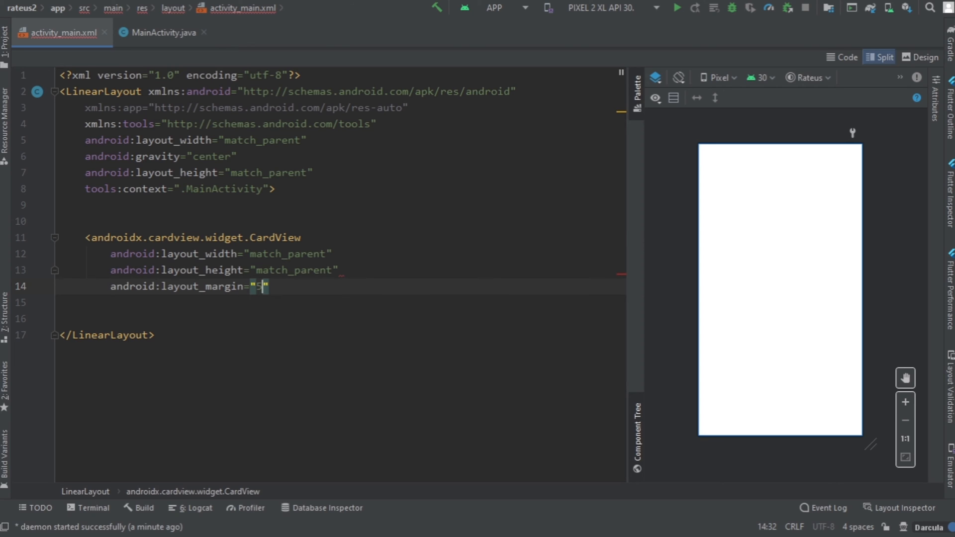
{"action": "type", "text": "0dp"}
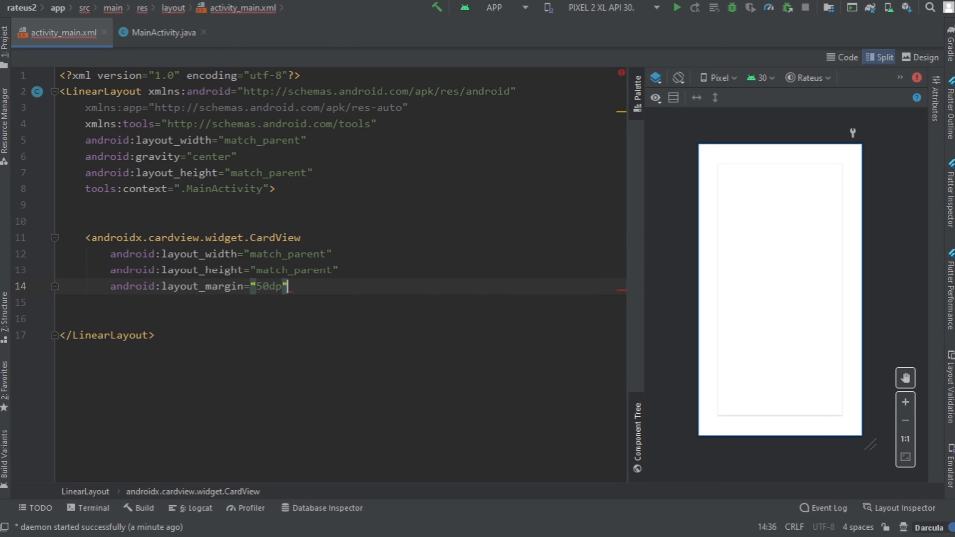
{"action": "type", "text": "car"}
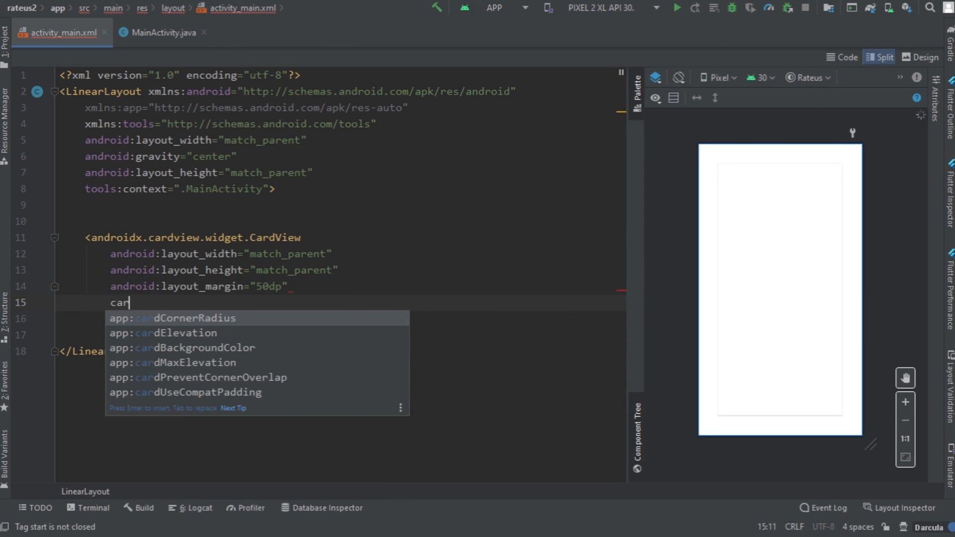
{"action": "left_click", "coordinate": [170, 332]}
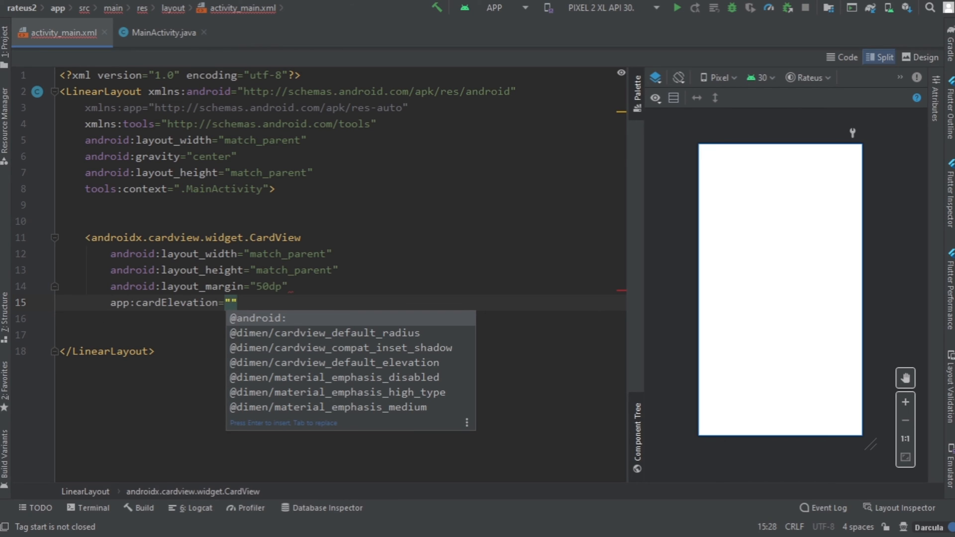
{"action": "type", "text": "100dp"}
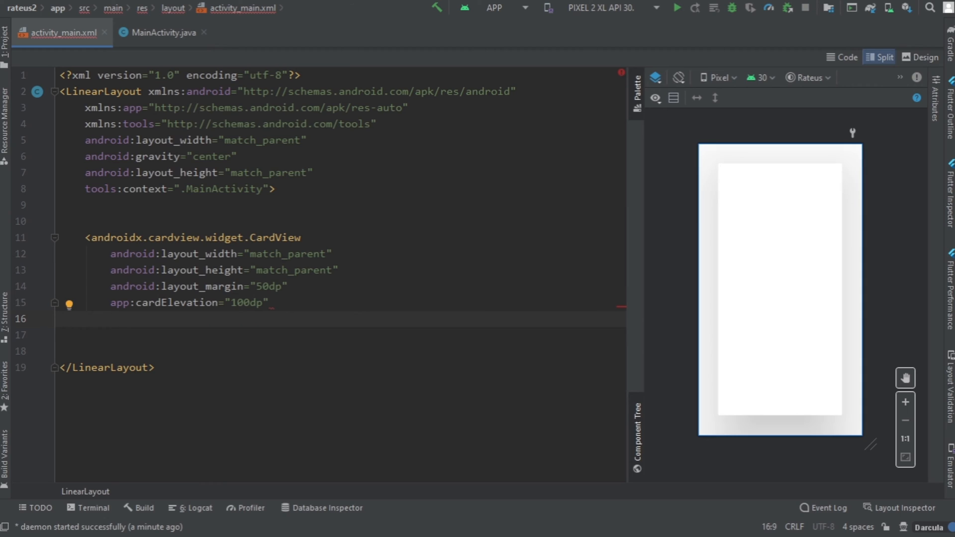
Give the CardView cardCornerRadius 40dp and the id @+id/rateus
{"action": "type", "text": "app:cardCornerRadius=\""}
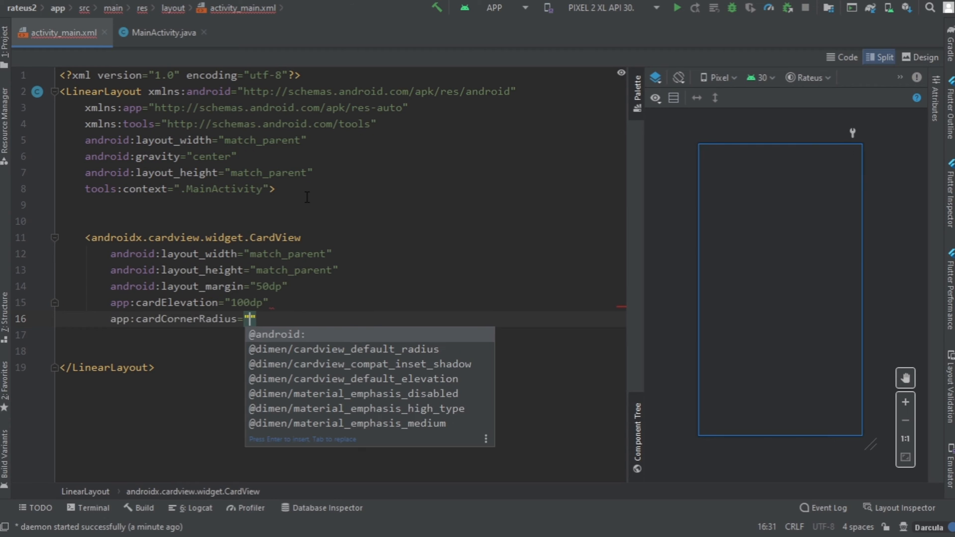
{"action": "type", "text": "40dp"}
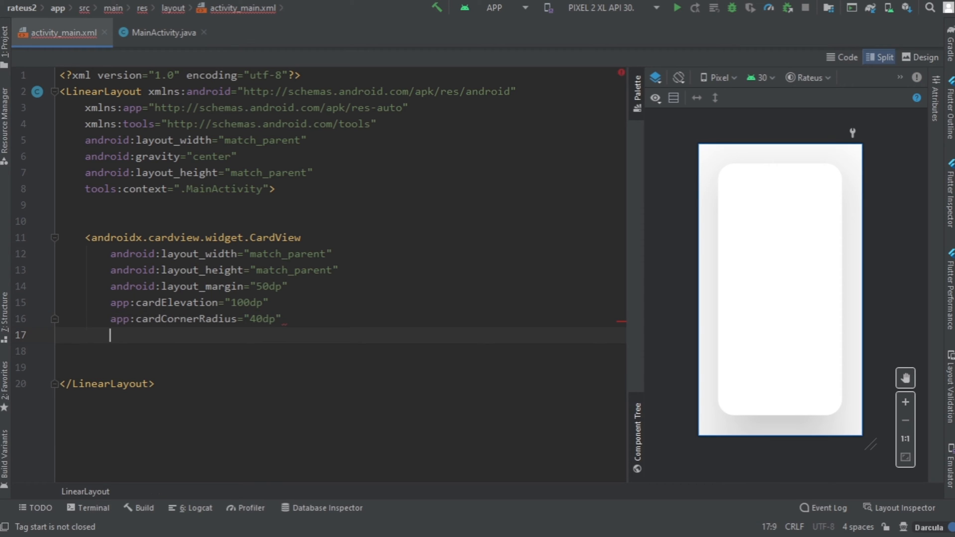
{"action": "type", "text": "id:id=\"\""}
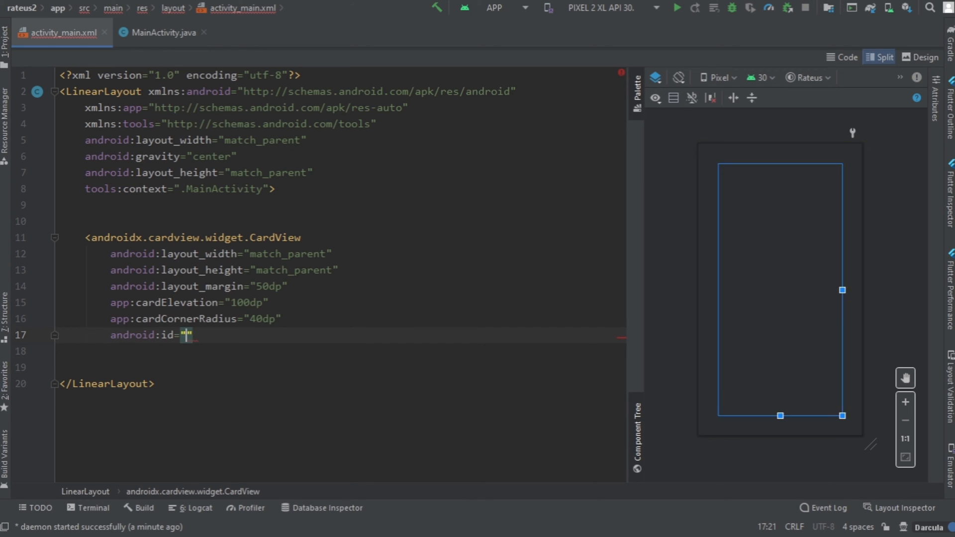
{"action": "type", "text": "@+id/rateus"}
{"action": "type", "text": "android:layout_height=\"match_parent\""}
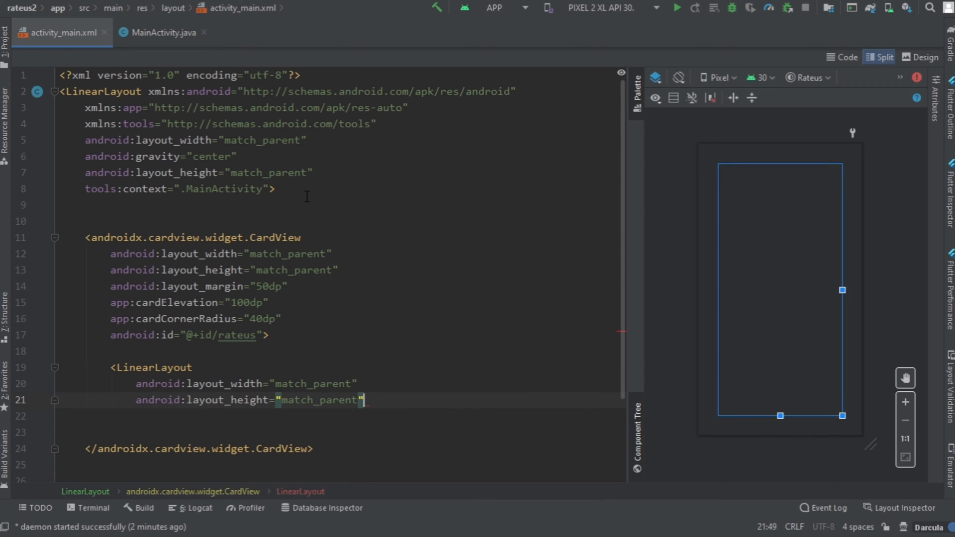
Nest a match_parent LinearLayout with vertical orientation and centred gravity inside the CardView
{"action": "key", "text": "enter"}
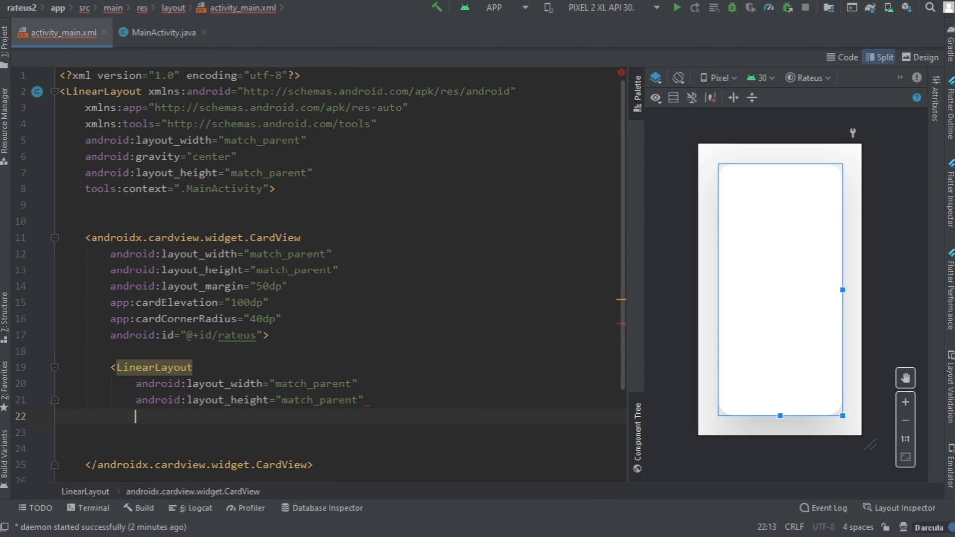
{"action": "type", "text": "orientation=\"vertical"}
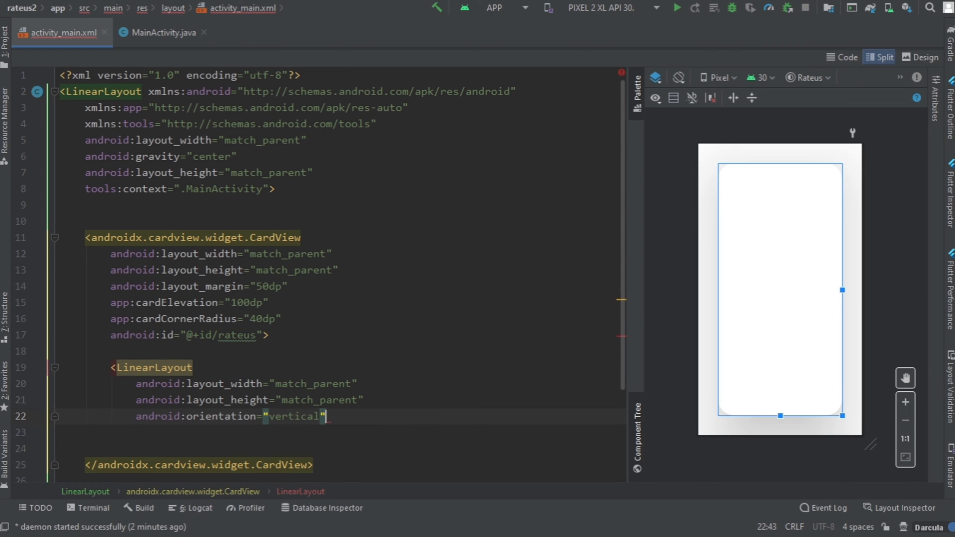
{"action": "key", "text": "enter"}
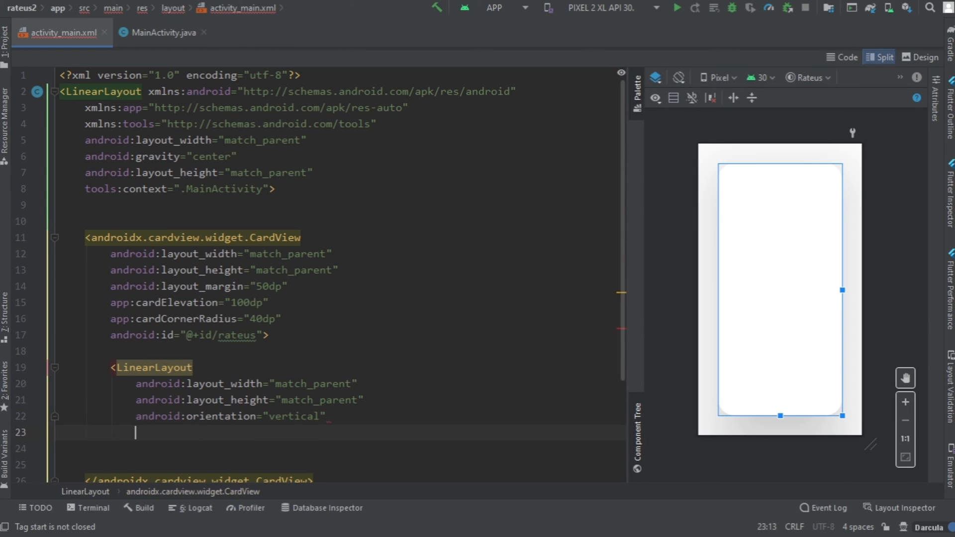
{"action": "type", "text": "android:gravity=\"center\">"}
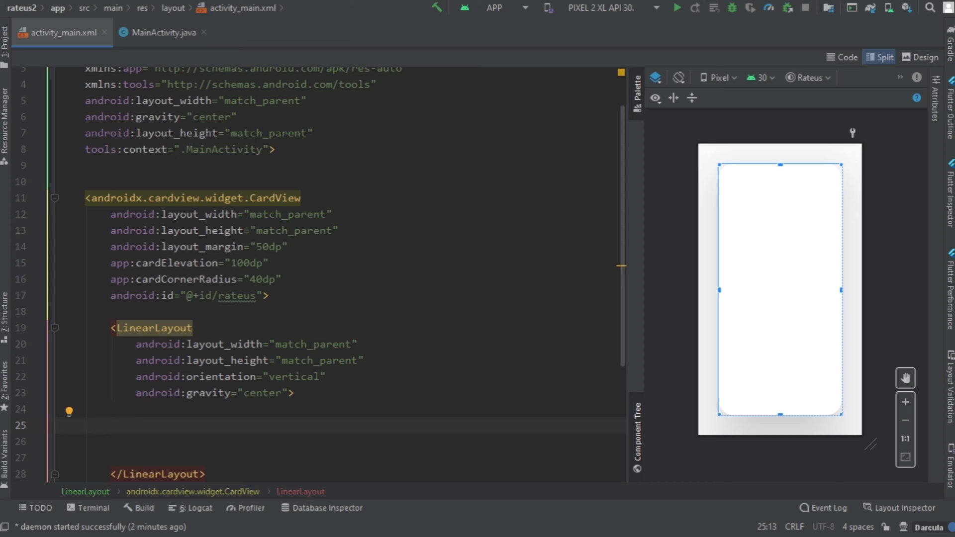
Add an ImageView with match_parent width, 0dp height, weight 0.7 and src ic_online_review_cuate
{"action": "type", "text": "<ImageView"}
{"action": "left_click", "coordinate": [341, 457]}
{"action": "type", "text": "android:layout_height=\""}
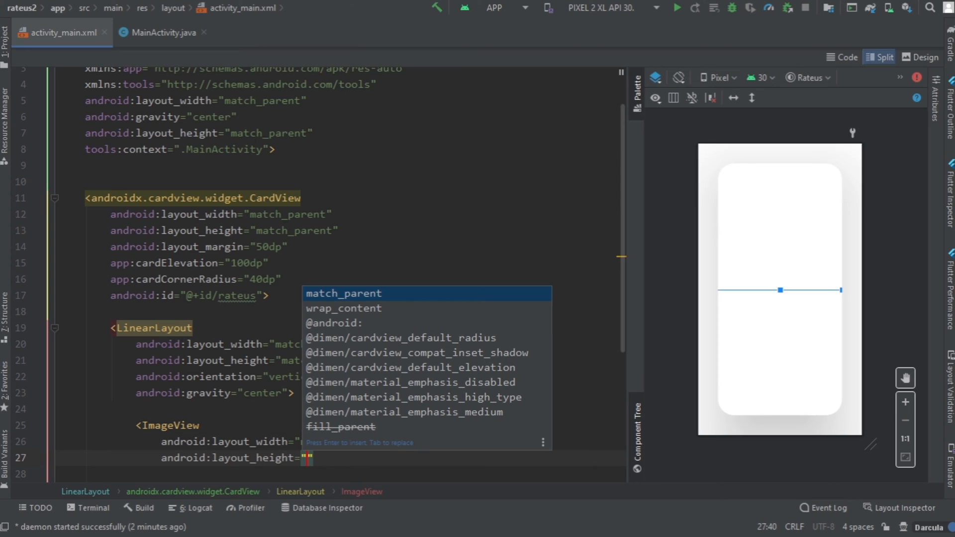
{"action": "type", "text": "0dp"}
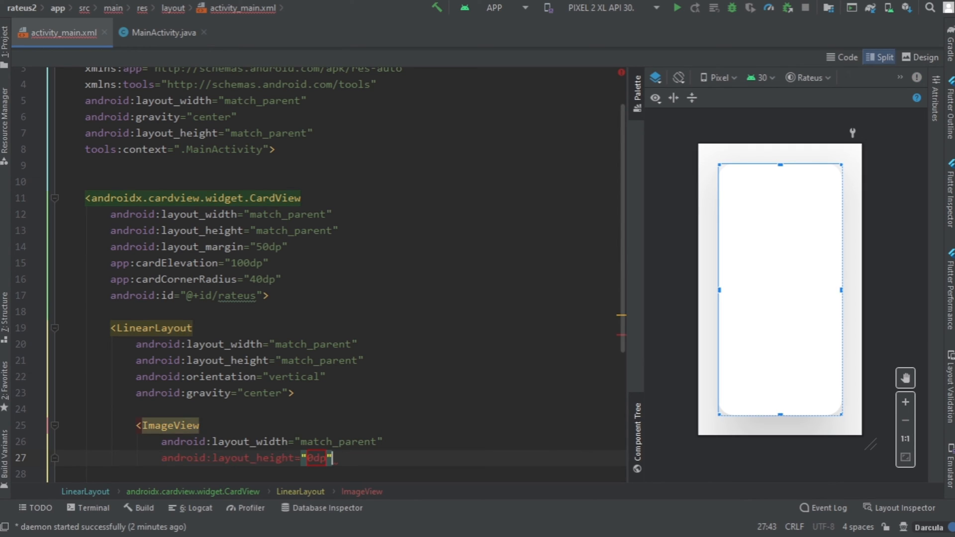
{"action": "key", "text": "enter"}
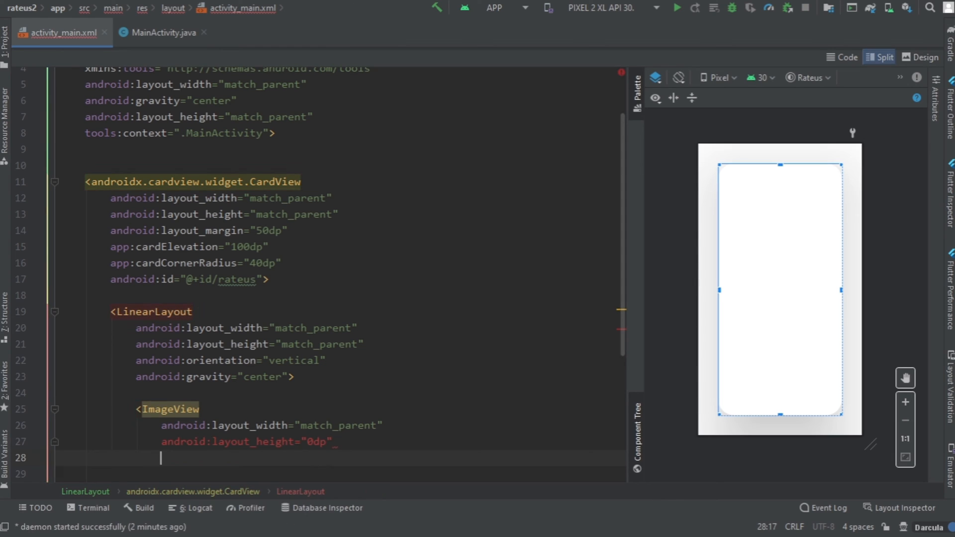
{"action": "type", "text": "layout_weight=\""}
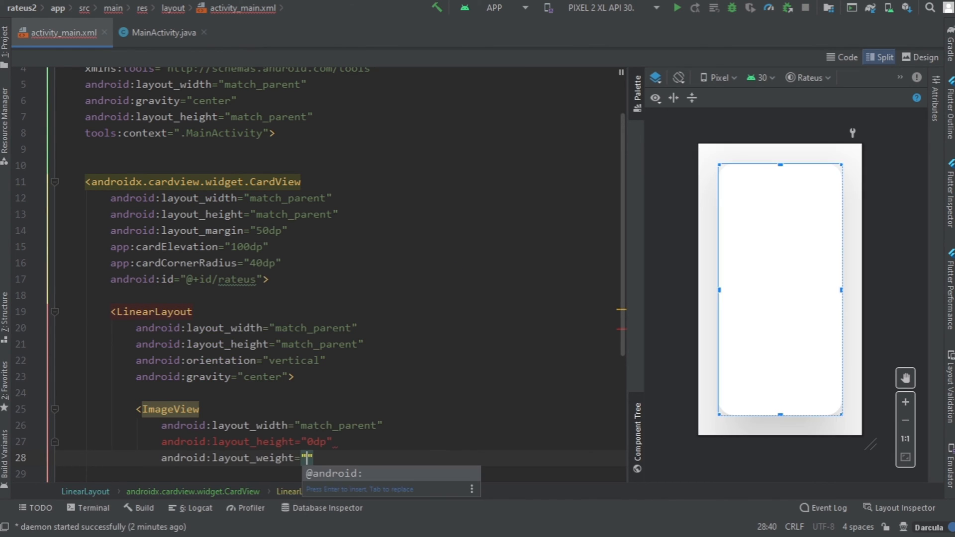
{"action": "type", "text": "0."}
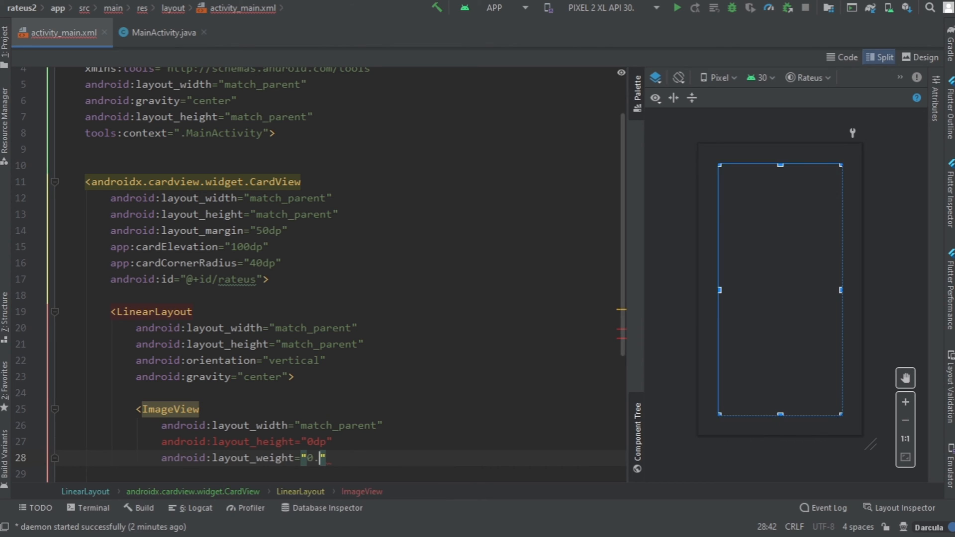
{"action": "type", "text": "7"}
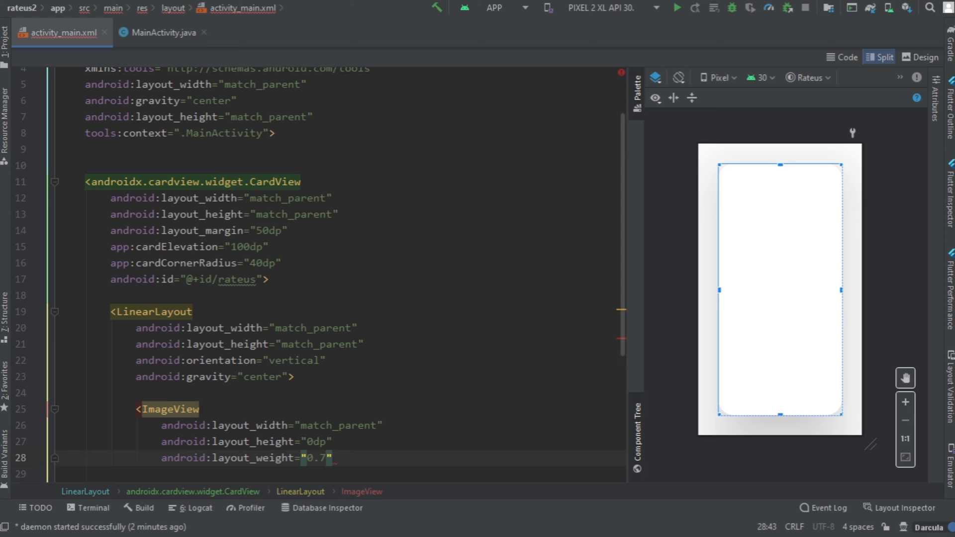
{"action": "key", "text": "enter"}
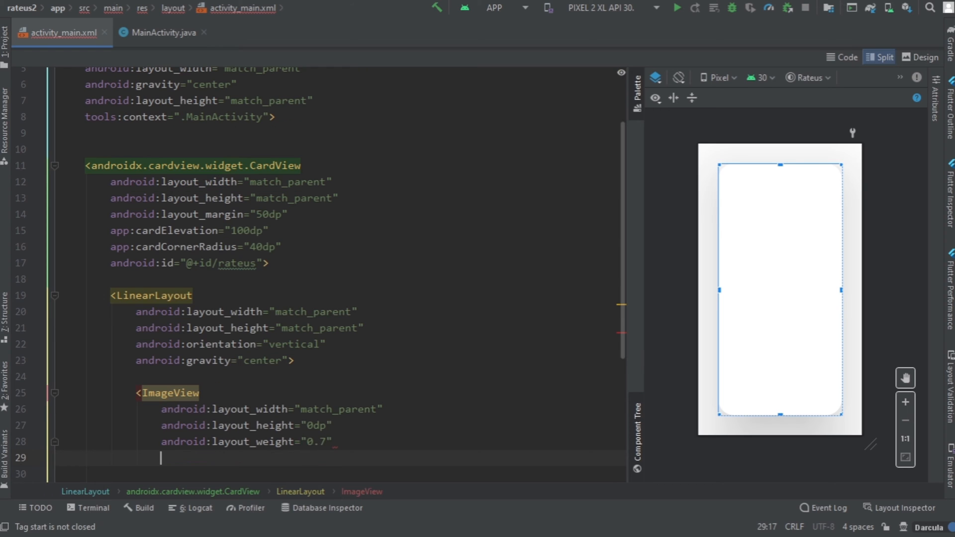
{"action": "type", "text": "src=\""}
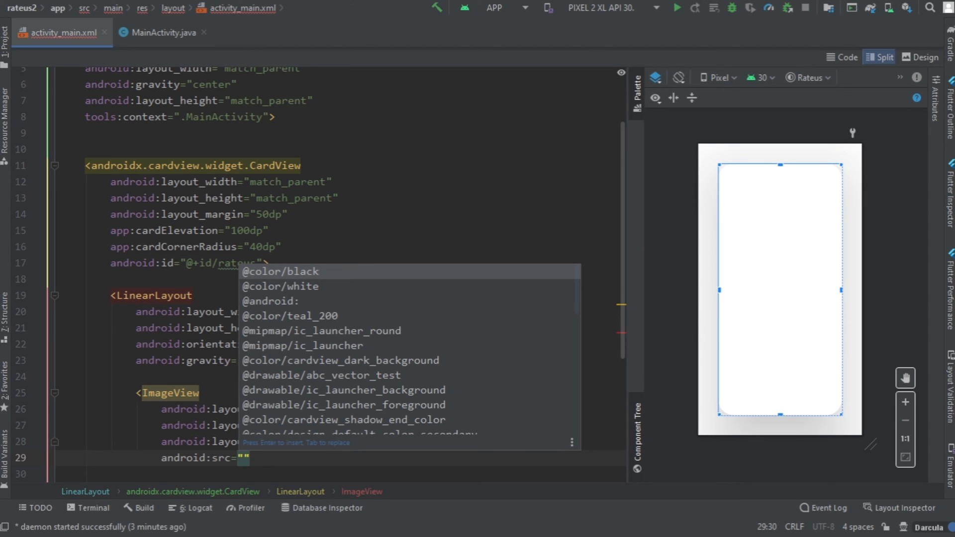
{"action": "type", "text": "rawable/ic_online_review_cuate"}
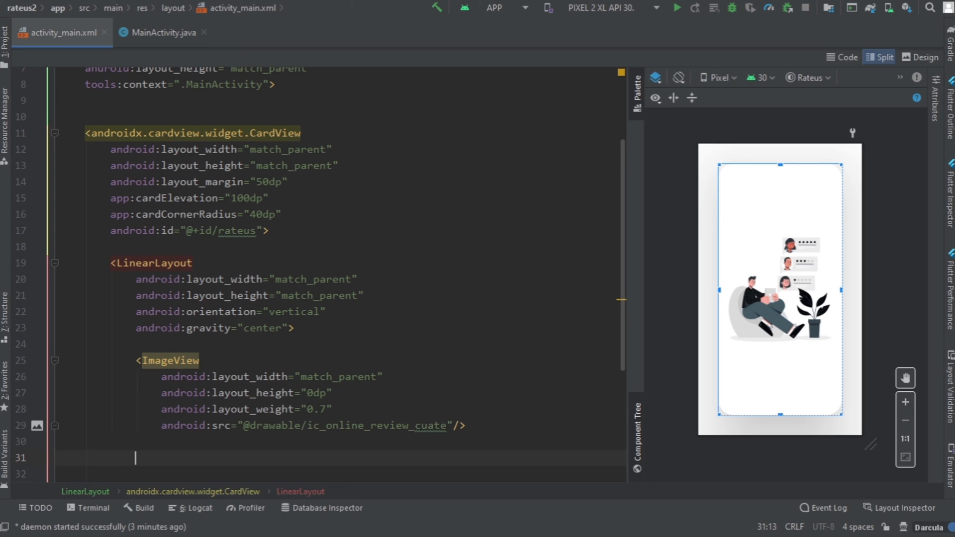
Add a TextView after the ImageView with match_parent width, 0dp height and layout_weight 0.3
{"action": "type", "text": "<tex"}
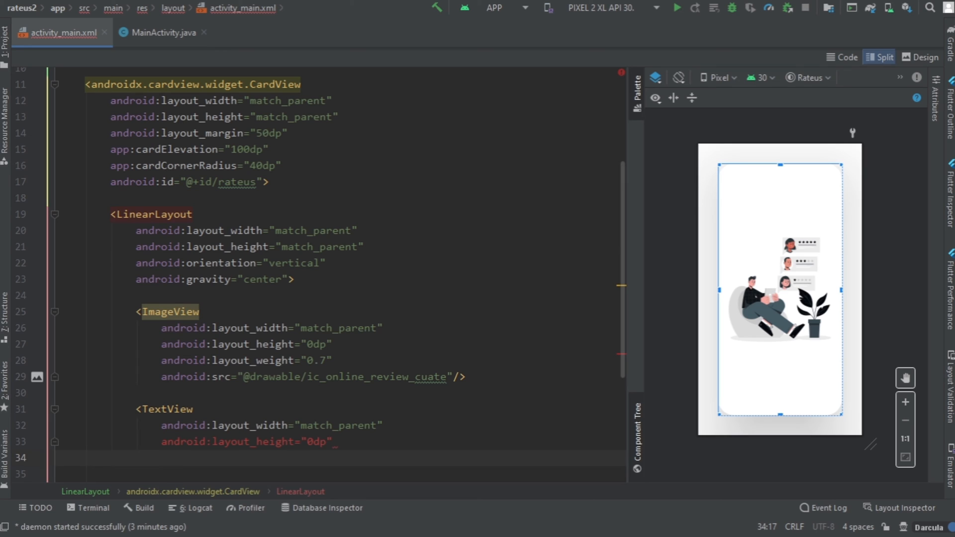
{"action": "type", "text": "android:layout_weight=\""}
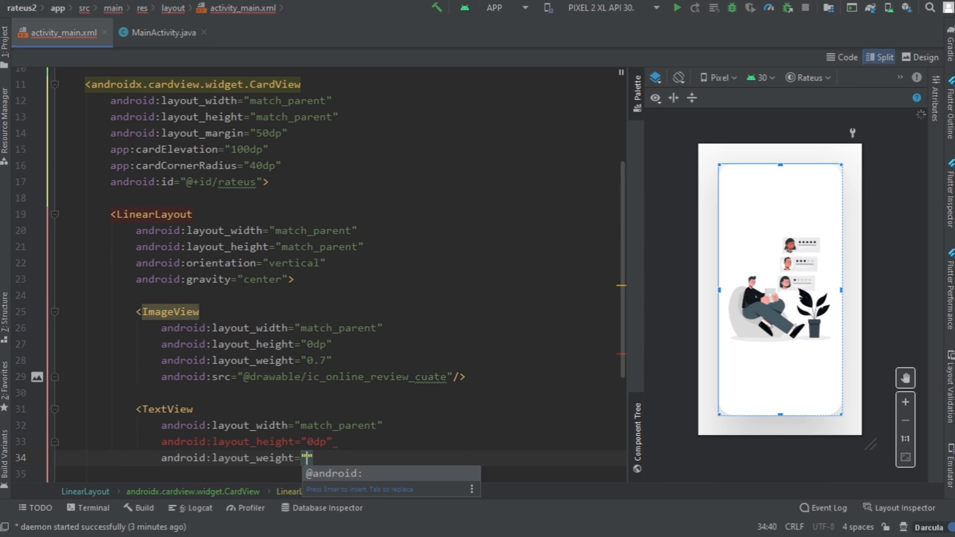
{"action": "type", "text": "0.3"}
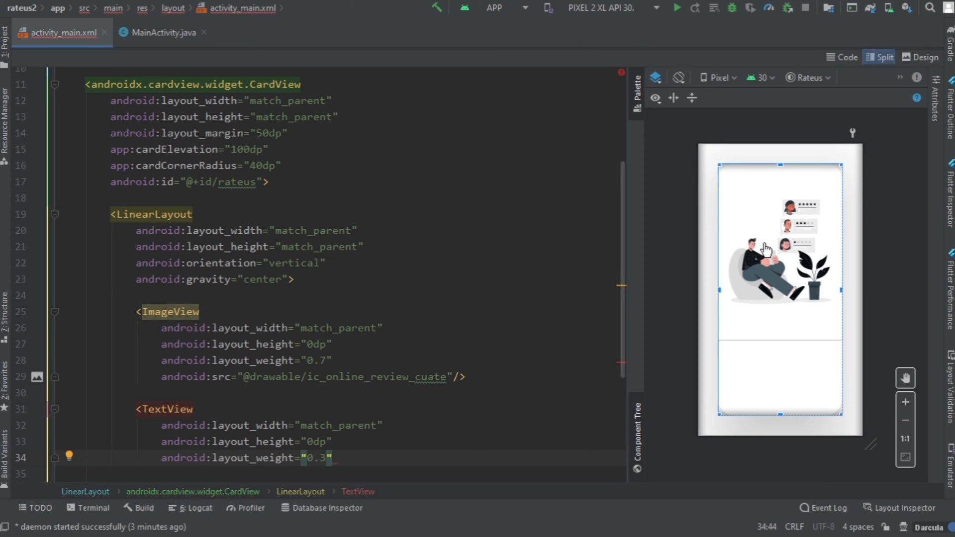
{"action": "left_click", "coordinate": [769, 280]}
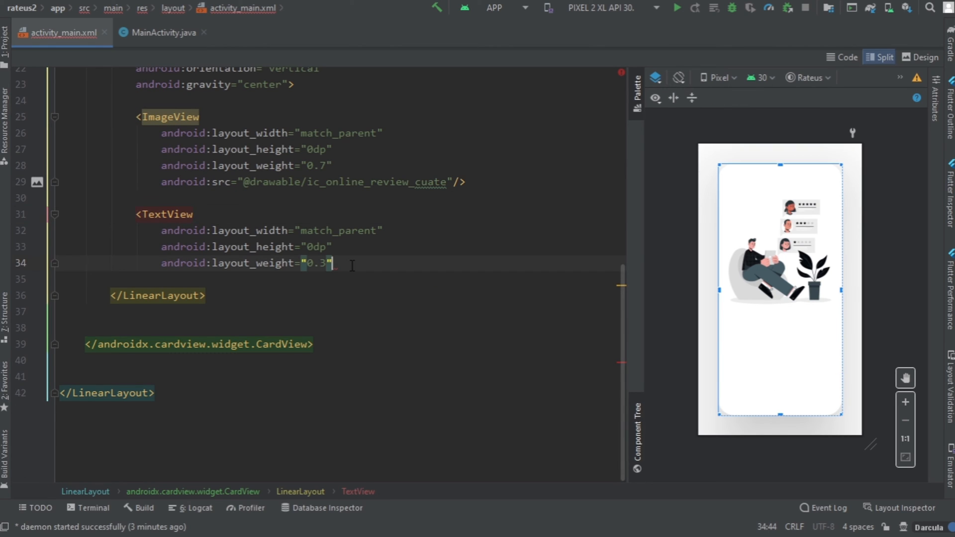
Set the TextView text to 'Rate us' with the sans-serif-black font family
{"action": "type", "text": "text=\"R"}
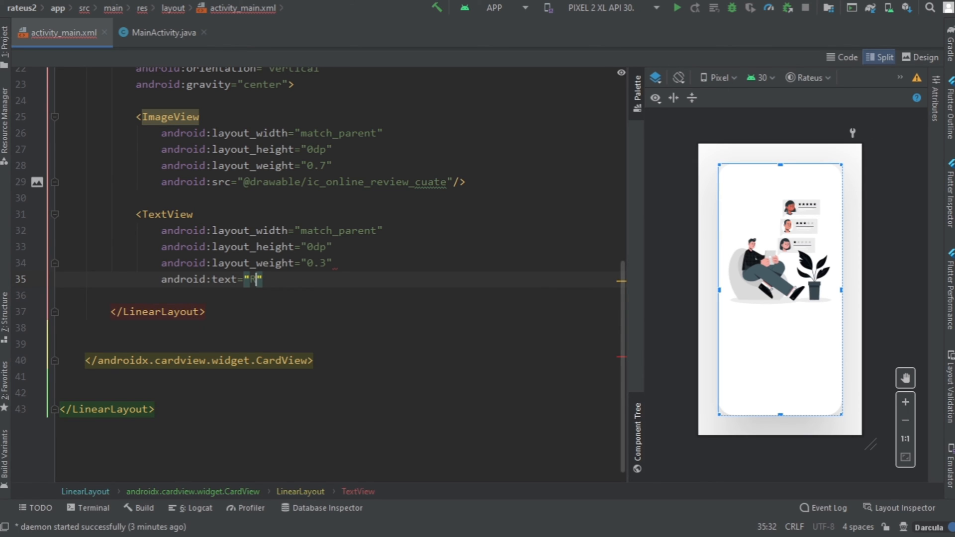
{"action": "type", "text": "ate us"}
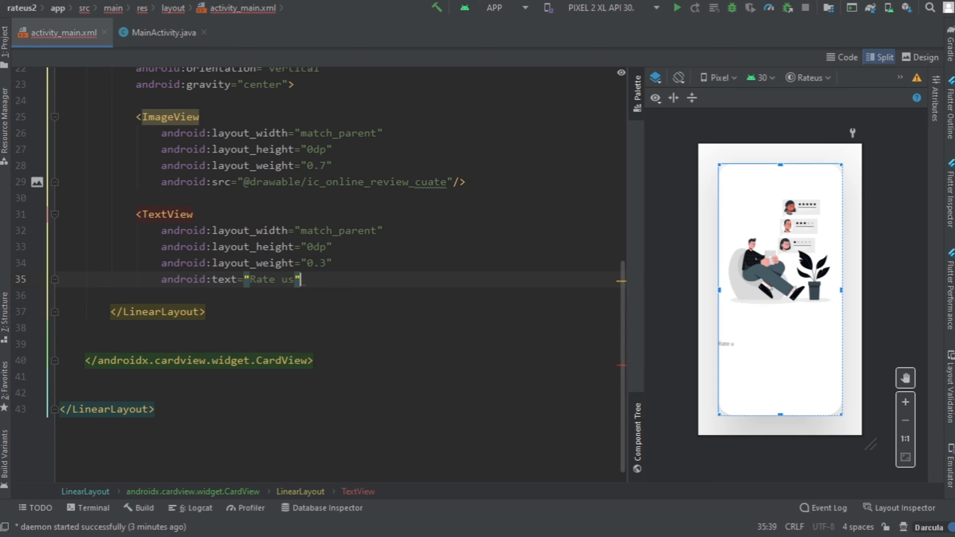
{"action": "type", "text": "android:fontFamily=\""}
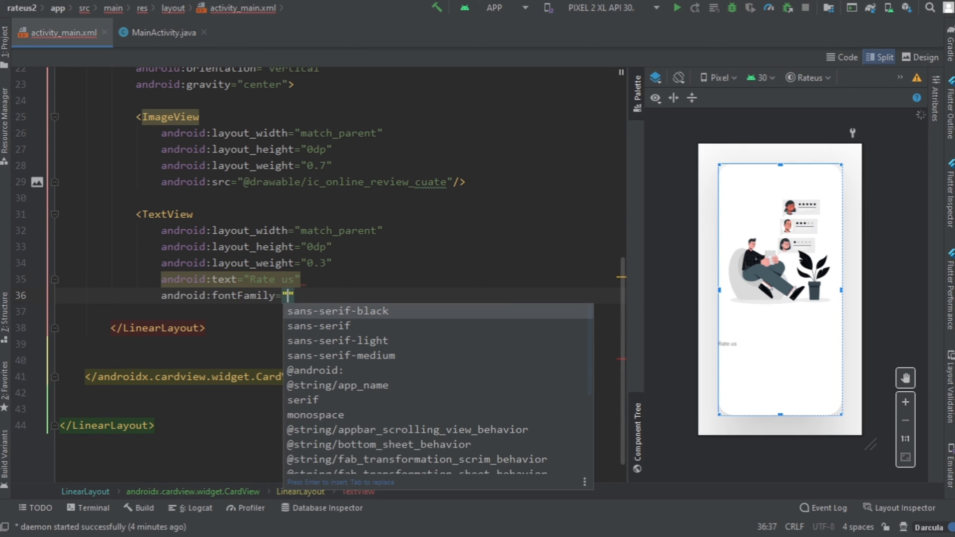
{"action": "left_click", "coordinate": [337, 311]}
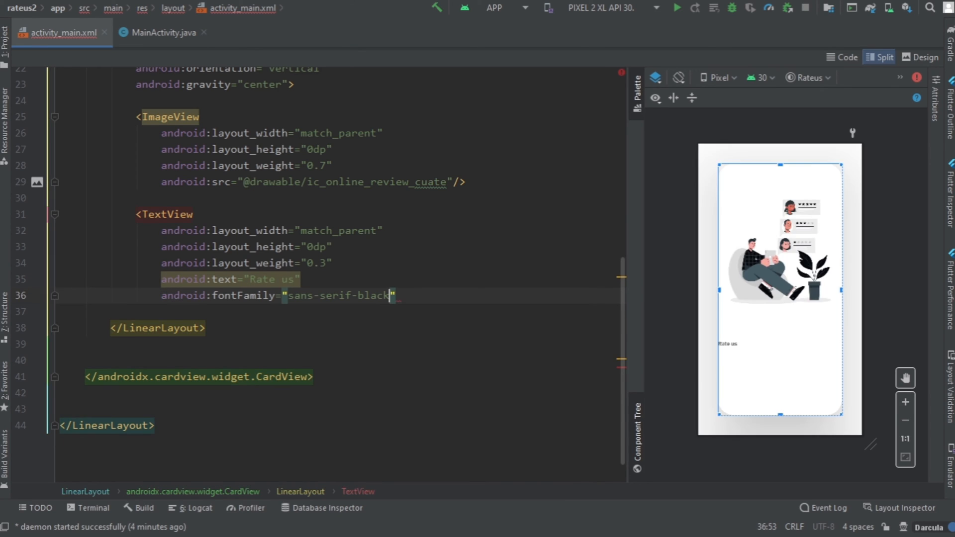
{"action": "type", "text": "tea"}
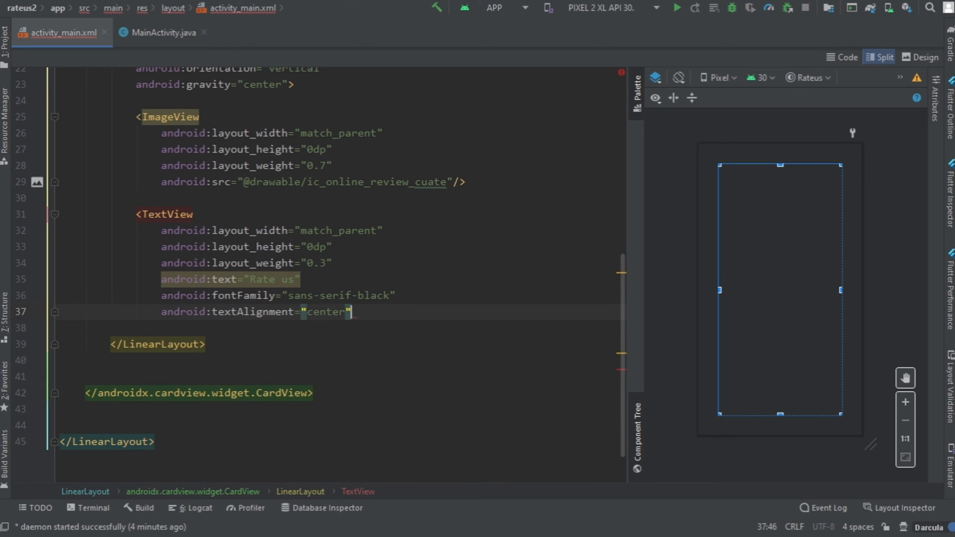
{"action": "type", "text": "textSize=\""}
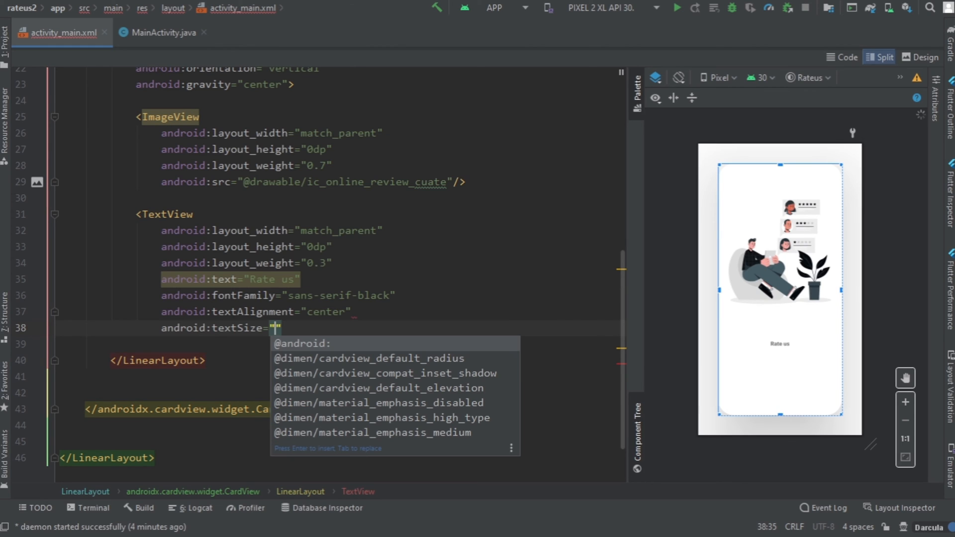
{"action": "type", "text": "40sp"}
{"action": "left_click", "coordinate": [390, 344]}
{"action": "type", "text": "t"}
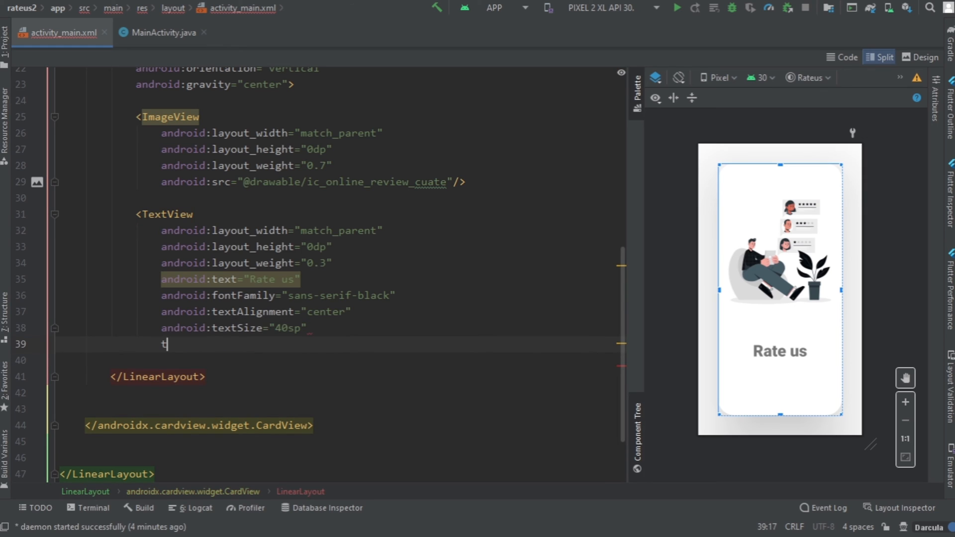
{"action": "type", "text": "android:textColor=\""}
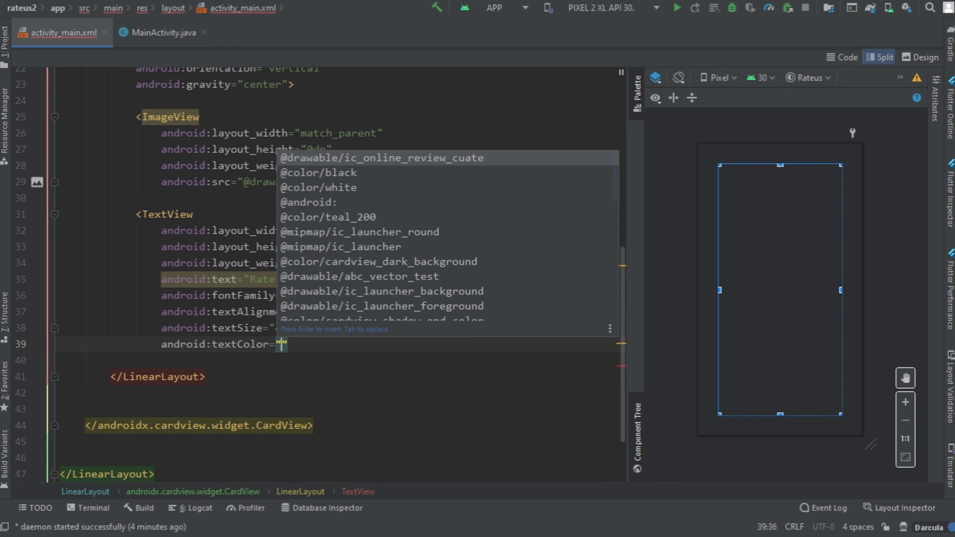
{"action": "left_click", "coordinate": [317, 172]}
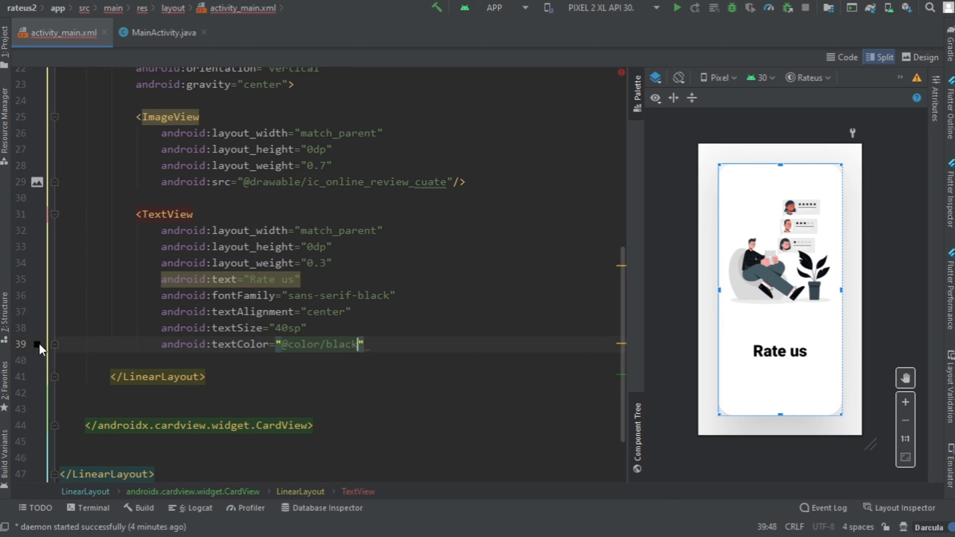
Change the text colour to custom near-black #151414 and close the TextView tag
{"action": "left_click", "coordinate": [37, 344]}
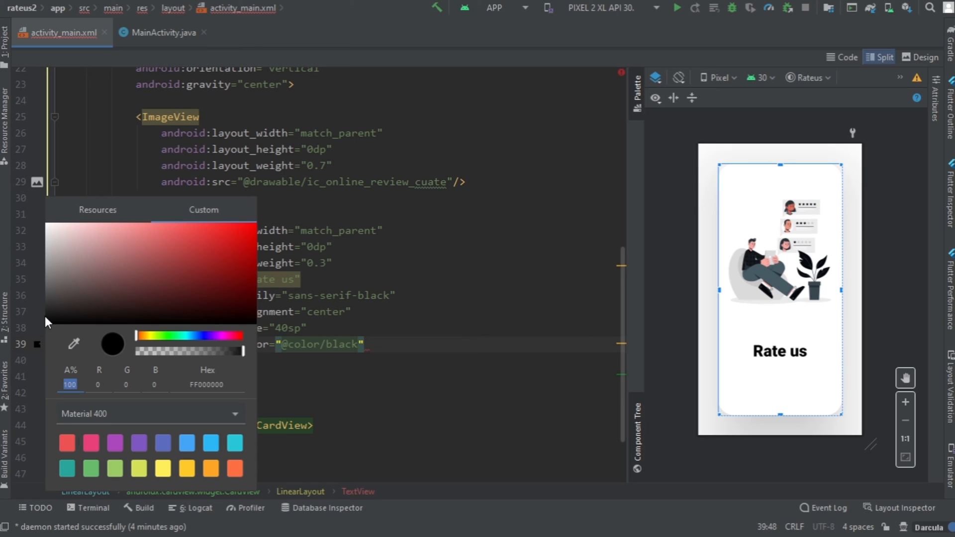
{"action": "left_click", "coordinate": [54, 319]}
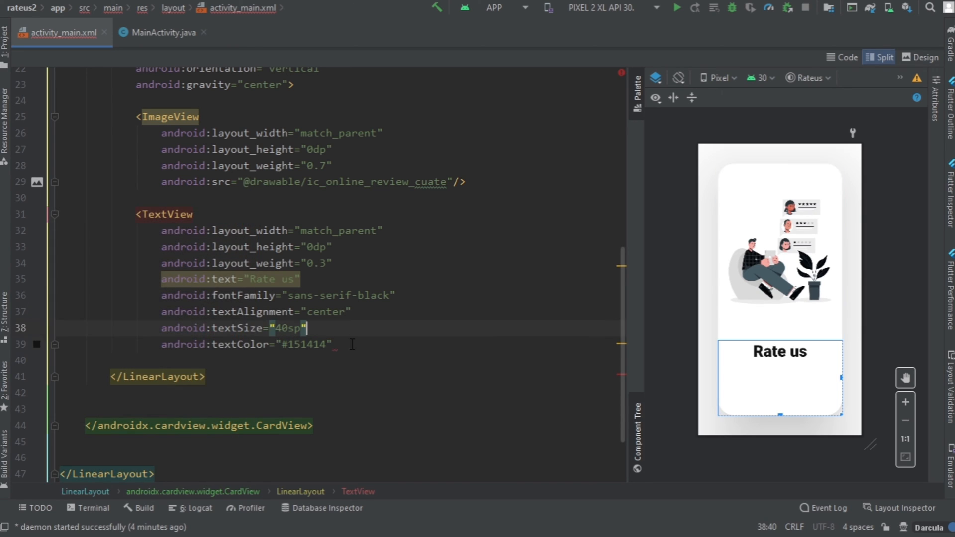
{"action": "type", "text": "/>"}
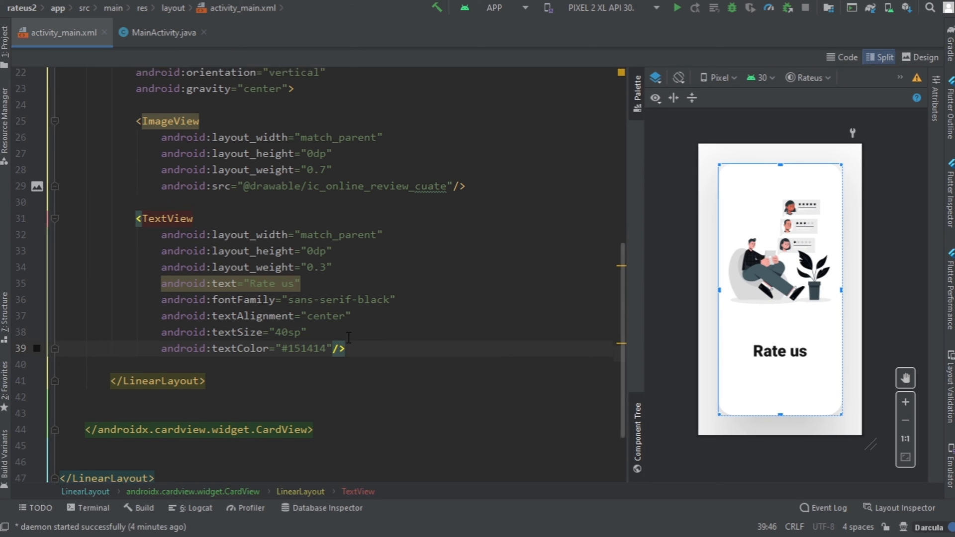
{"action": "mouse_move", "coordinate": [162, 31]}
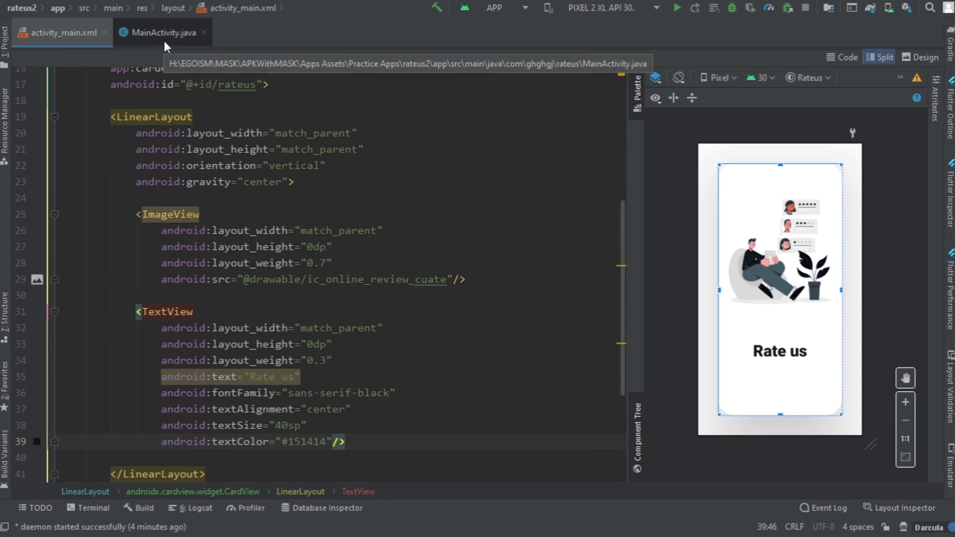
In MainActivity.java, declare CardView rateus = findViewById(R.id.rateus) after setContentView
{"action": "left_click", "coordinate": [162, 32]}
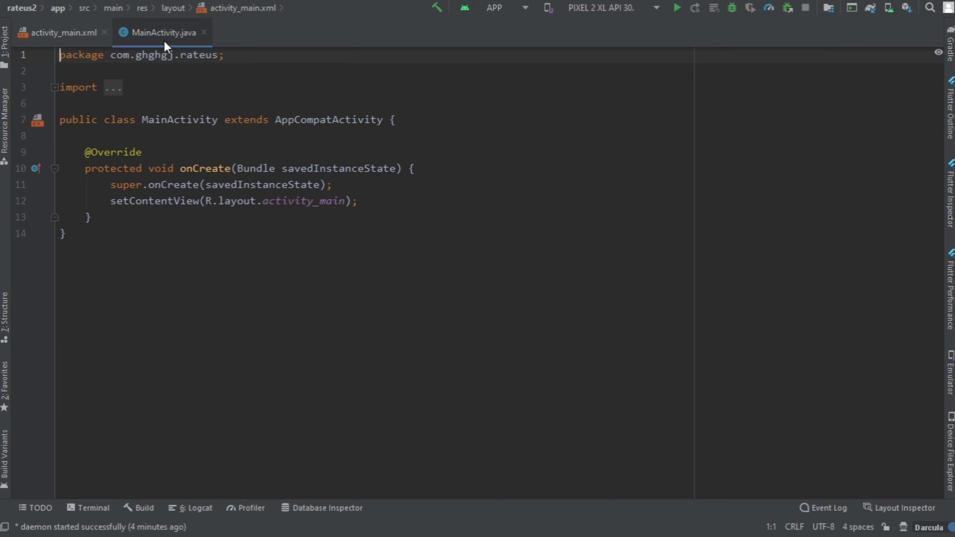
{"action": "left_click", "coordinate": [364, 200]}
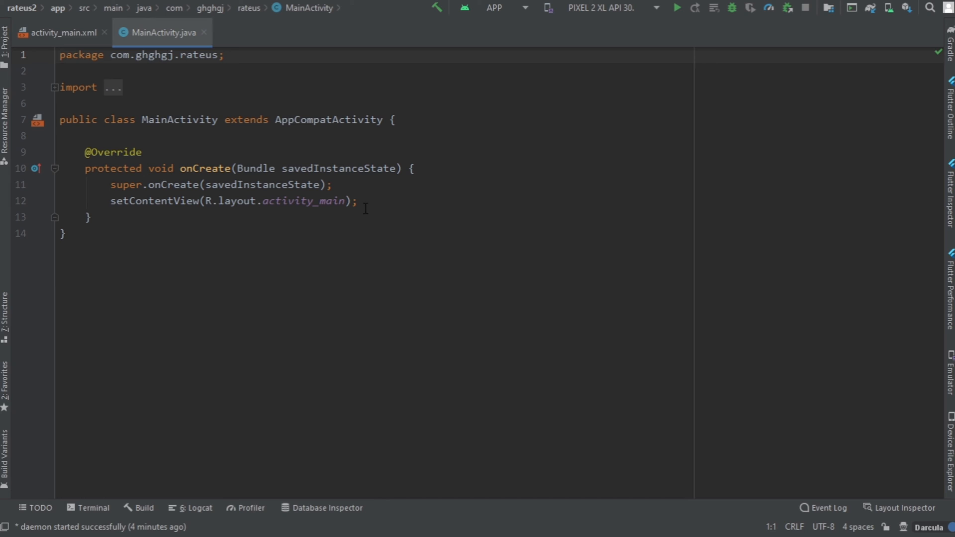
{"action": "key", "text": "enter"}
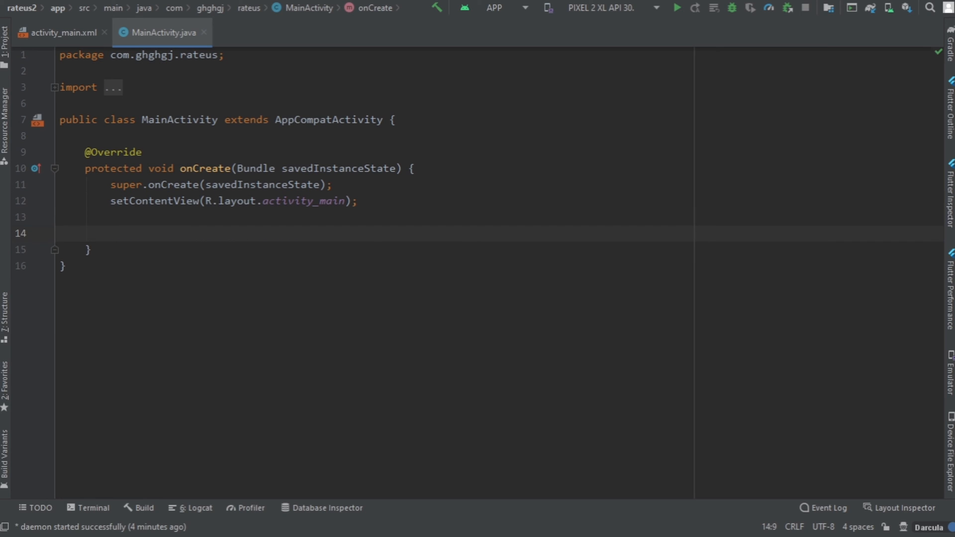
{"action": "type", "text": "CardView"}
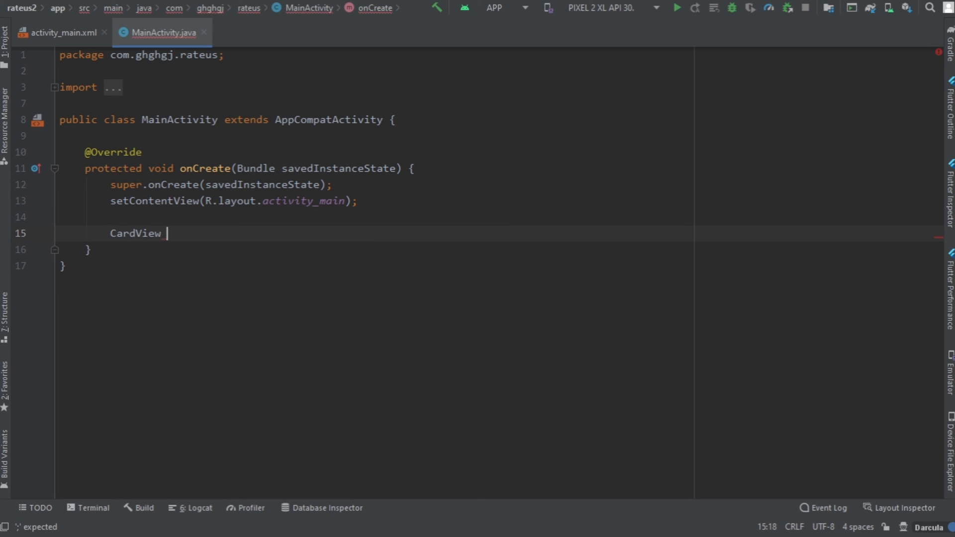
{"action": "type", "text": "ratei"}
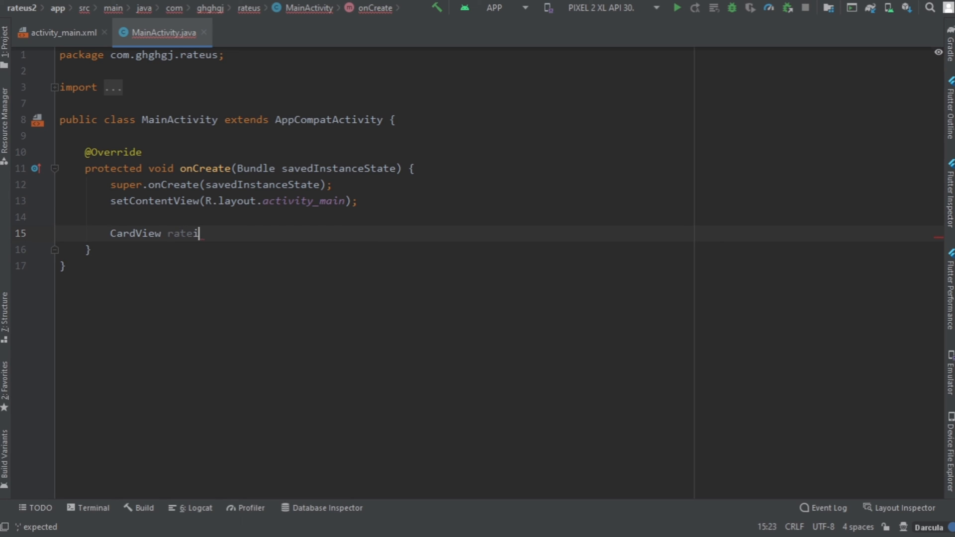
{"action": "type", "text": "us ="}
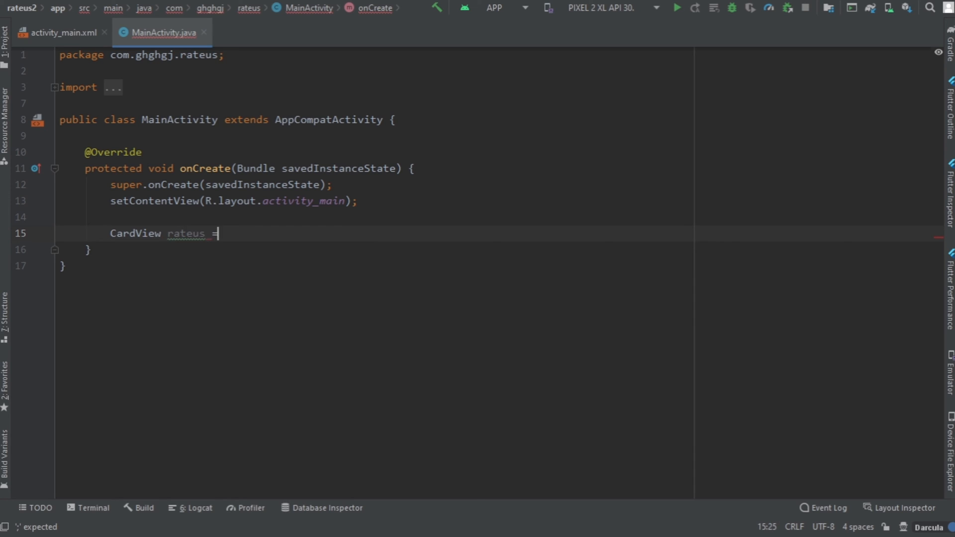
{"action": "type", "text": "findViewById("}
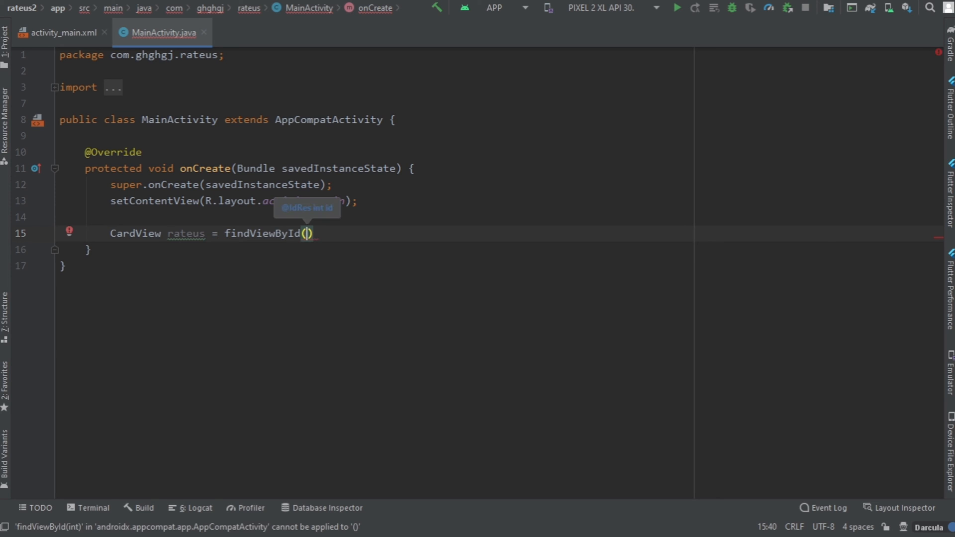
{"action": "type", "text": "R.id"}
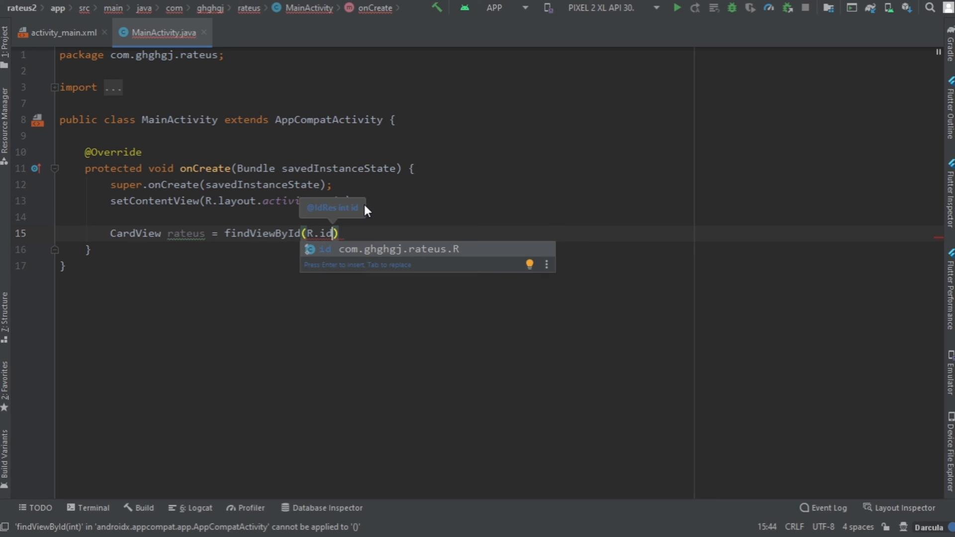
{"action": "type", "text": "."}
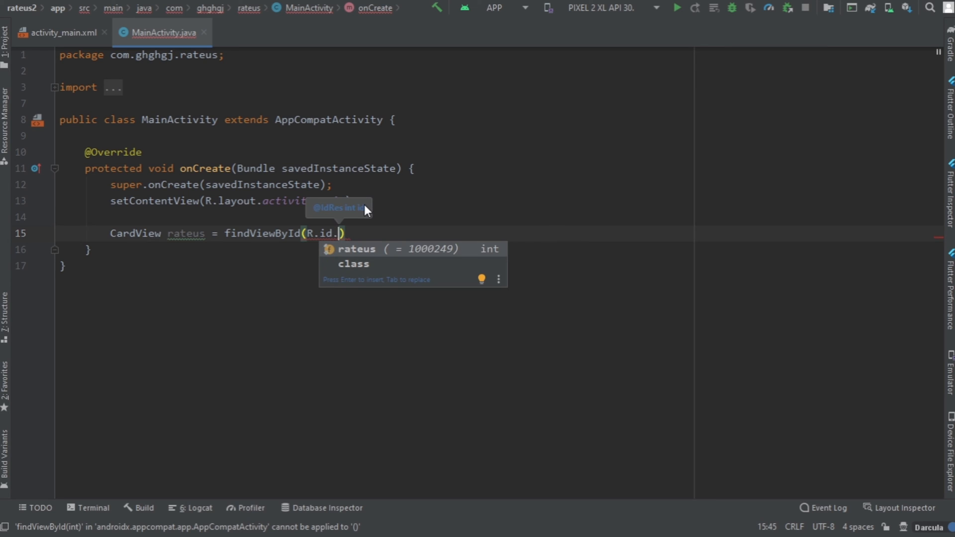
{"action": "key", "text": "Enter"}
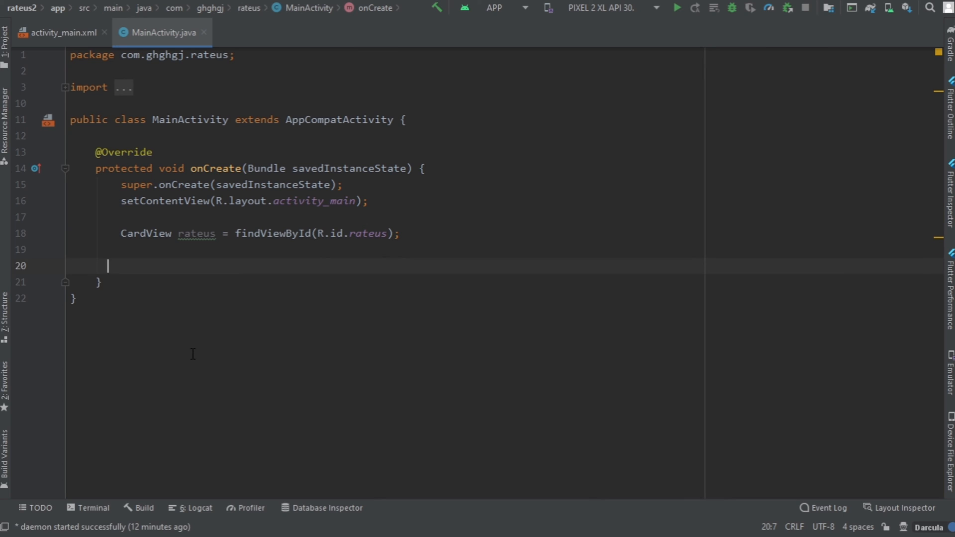
Attach rateus.setOnClickListener with a new View.OnClickListener whose onClick opens a try block
{"action": "type", "text": "rateus.o"}
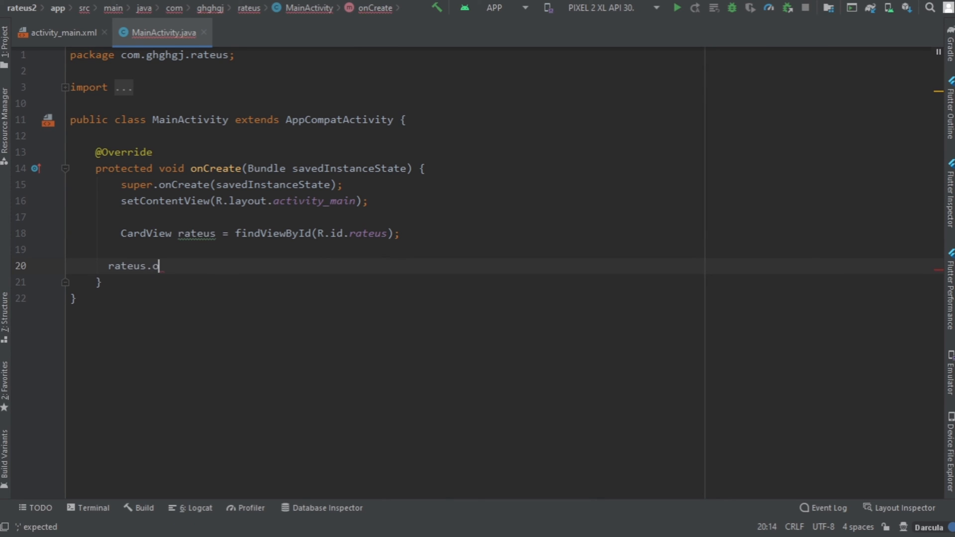
{"action": "type", "text": "setOnClickListener();"}
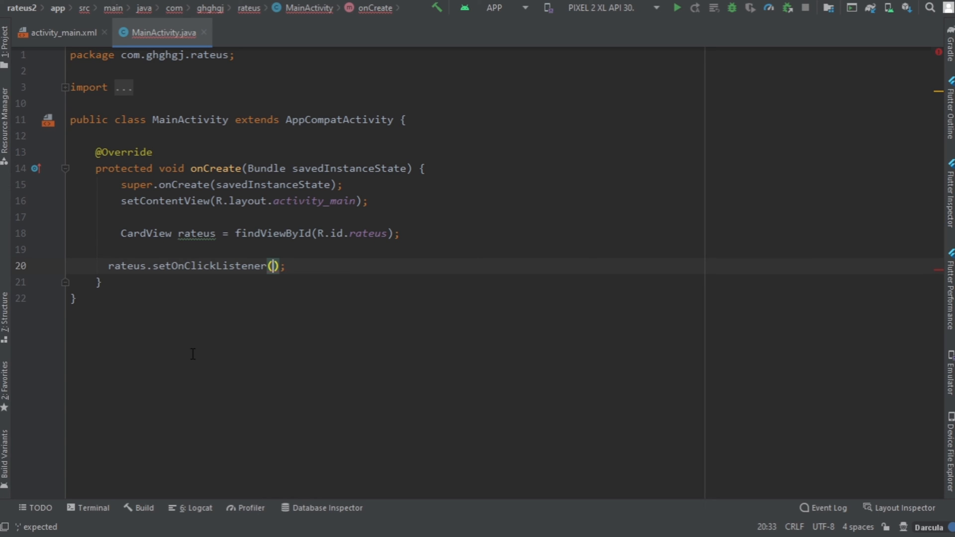
{"action": "type", "text": "new View.OnClickListener("}
{"action": "type", "text": "try {"}
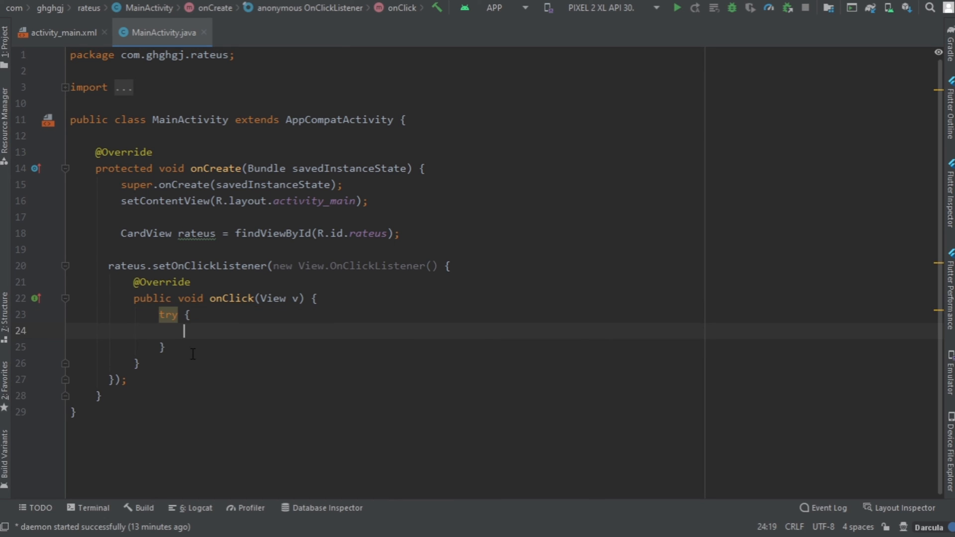
Insert a startActivity call with an ACTION_VIEW intent taking Uri.parse of an empty quoted string
{"action": "type", "text": "sta"}
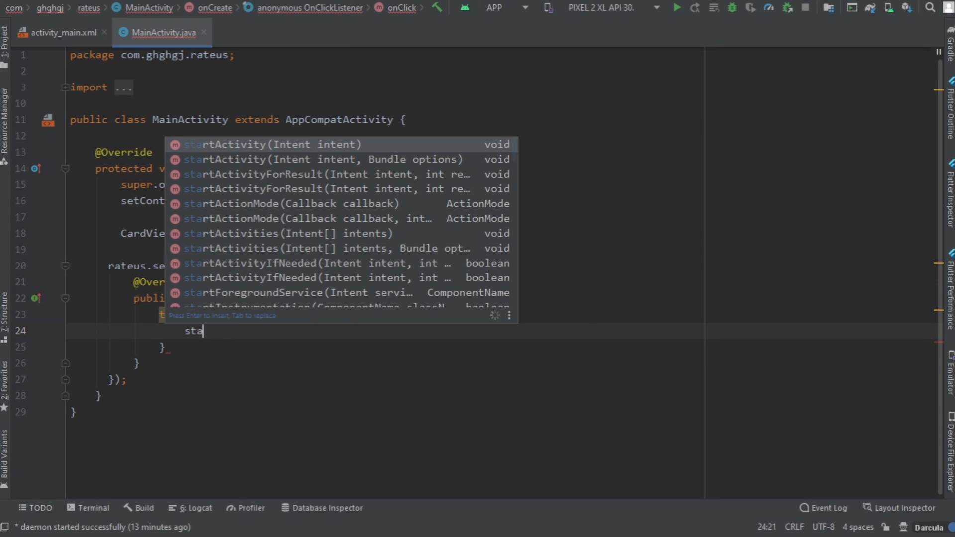
{"action": "type", "text": "rt"}
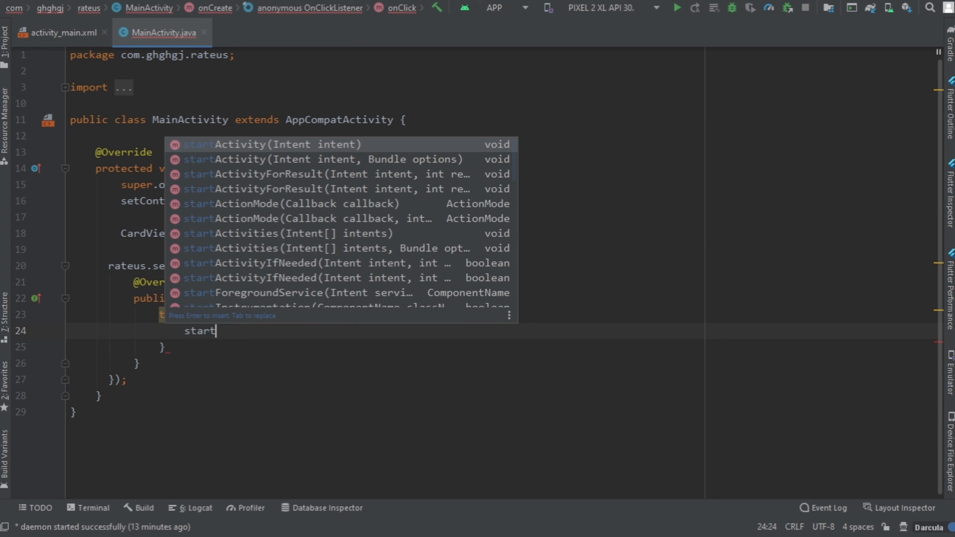
{"action": "left_click", "coordinate": [277, 144]}
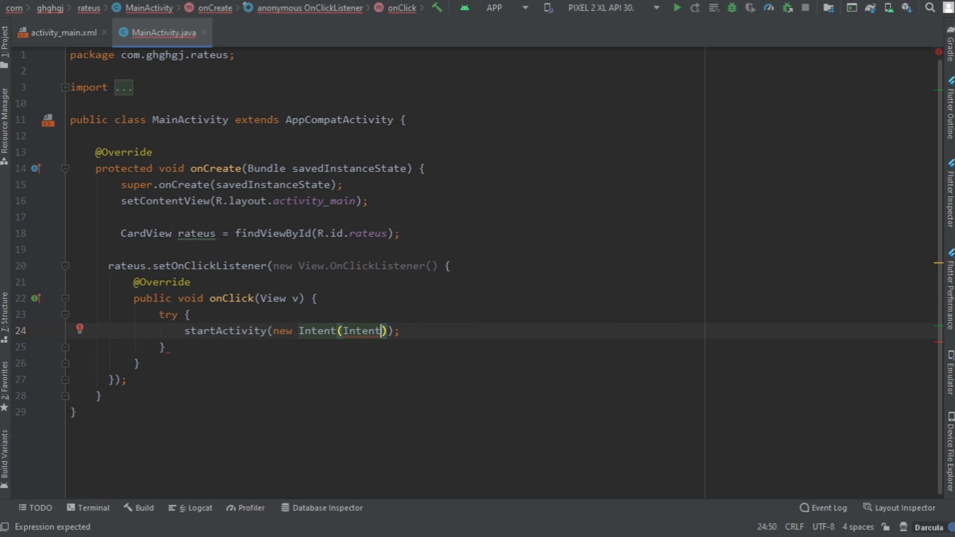
{"action": "type", "text": ".Ac"}
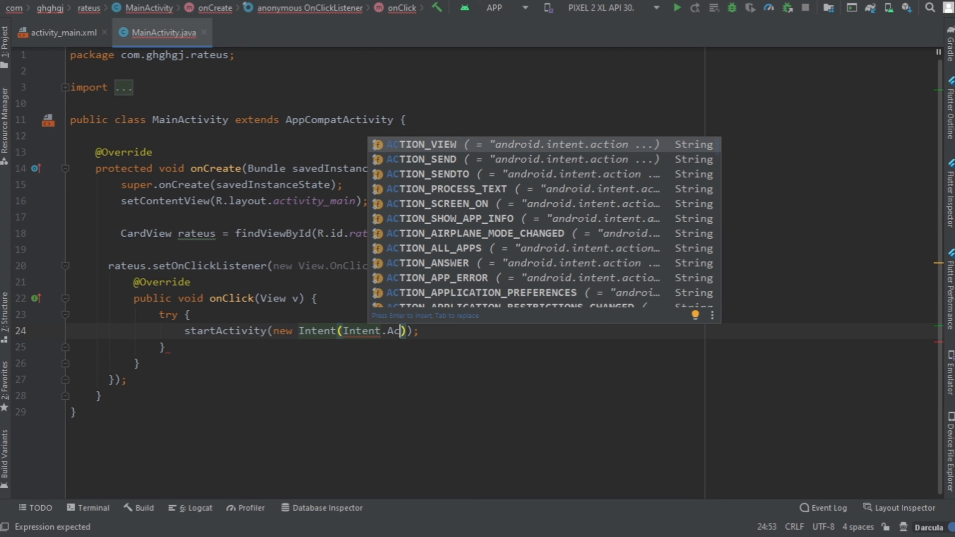
{"action": "left_click", "coordinate": [421, 144]}
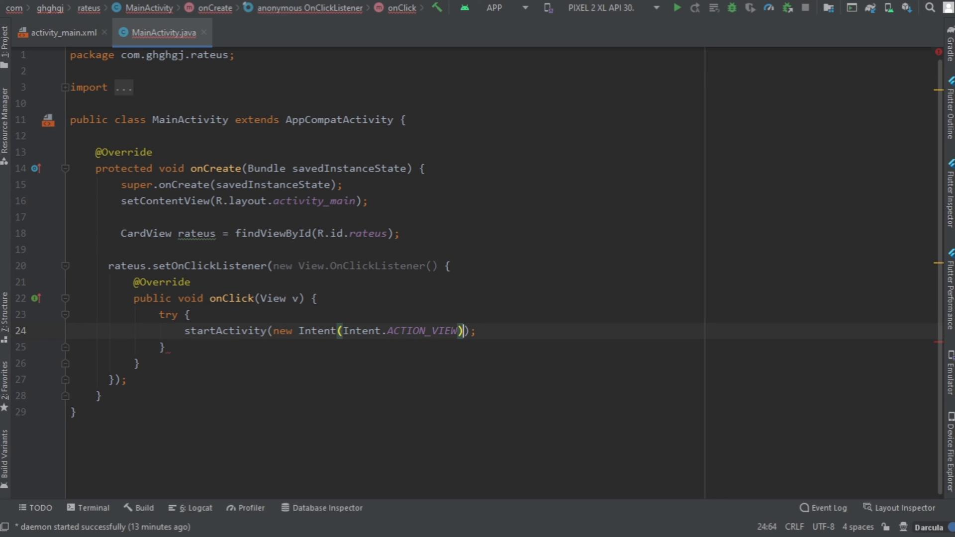
{"action": "type", "text": ","}
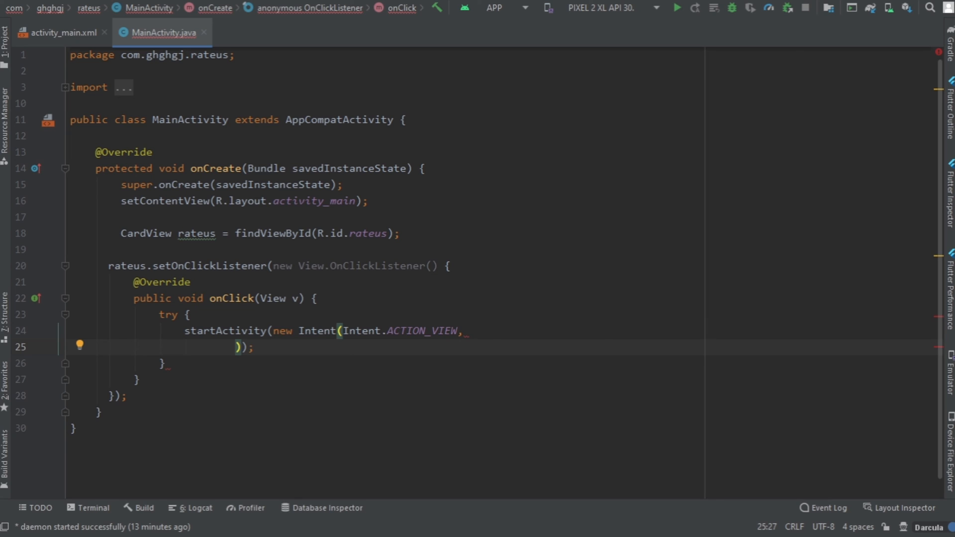
{"action": "type", "text": "U"}
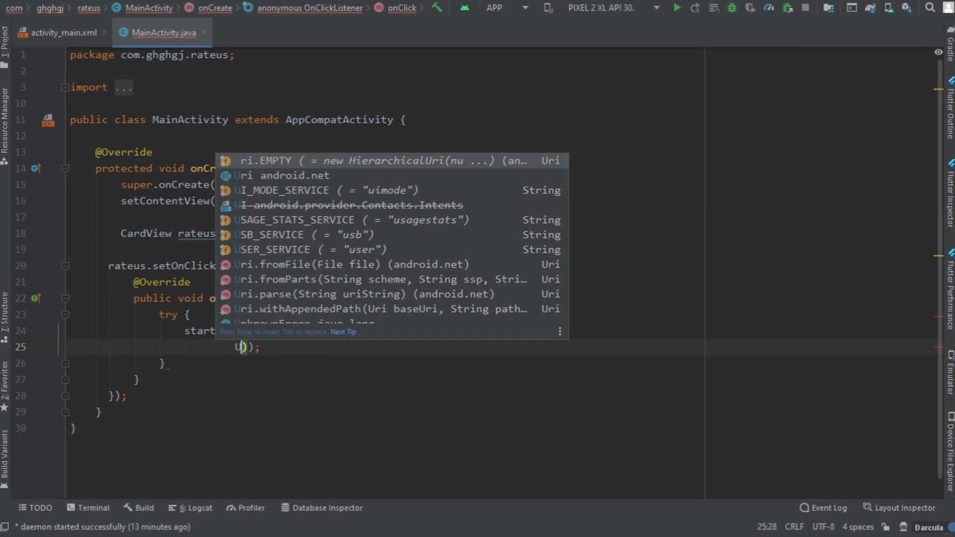
{"action": "type", "text": "ri.parse("}
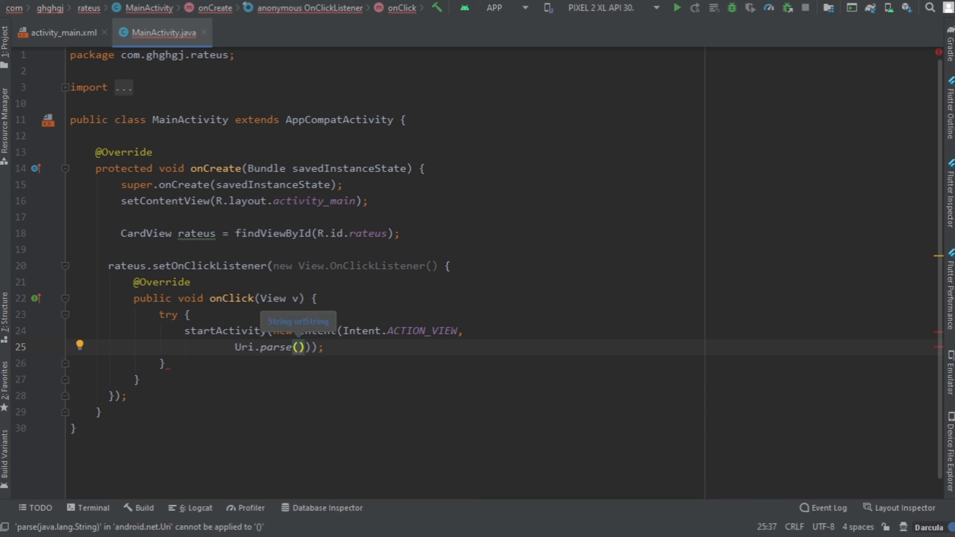
{"action": "type", "text": "\""}
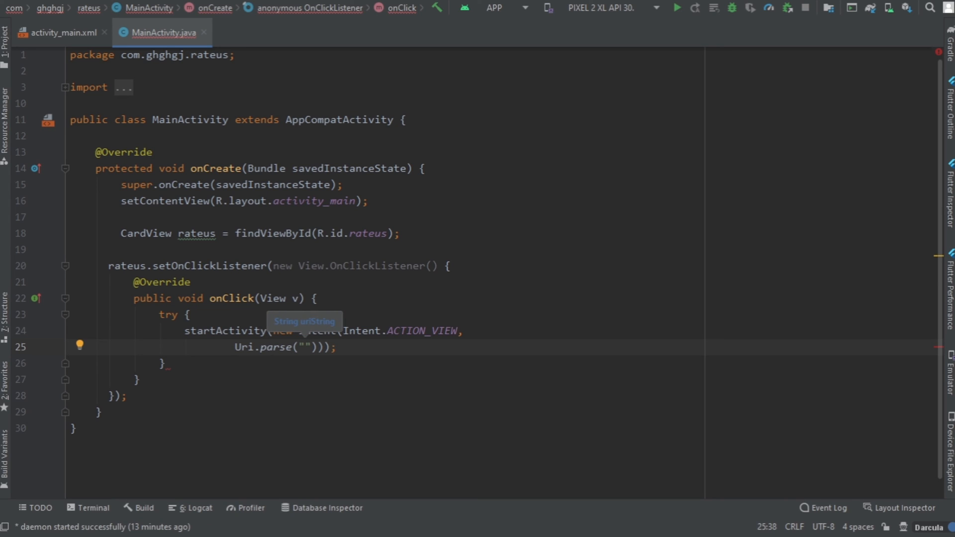
{"action": "left_click", "coordinate": [305, 347]}
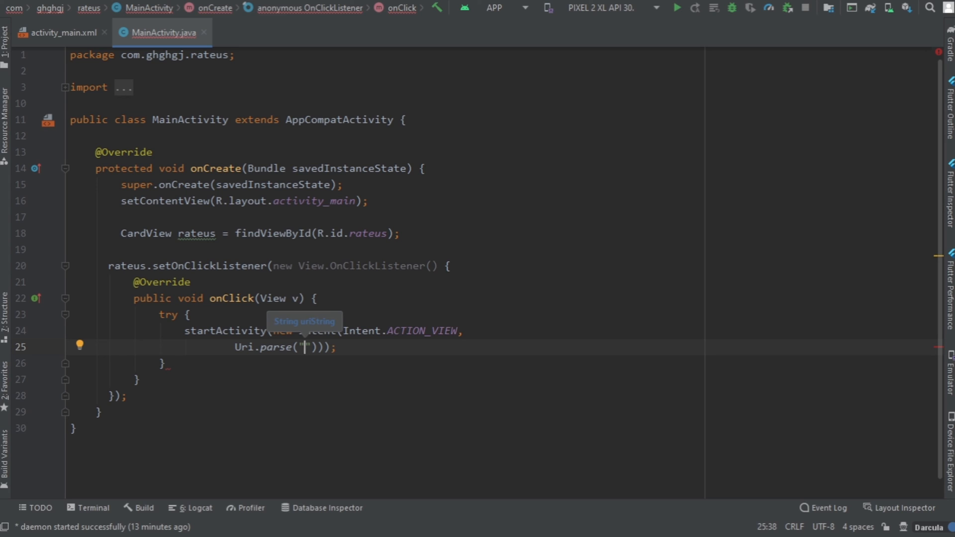
{"action": "type", "text": "http"}
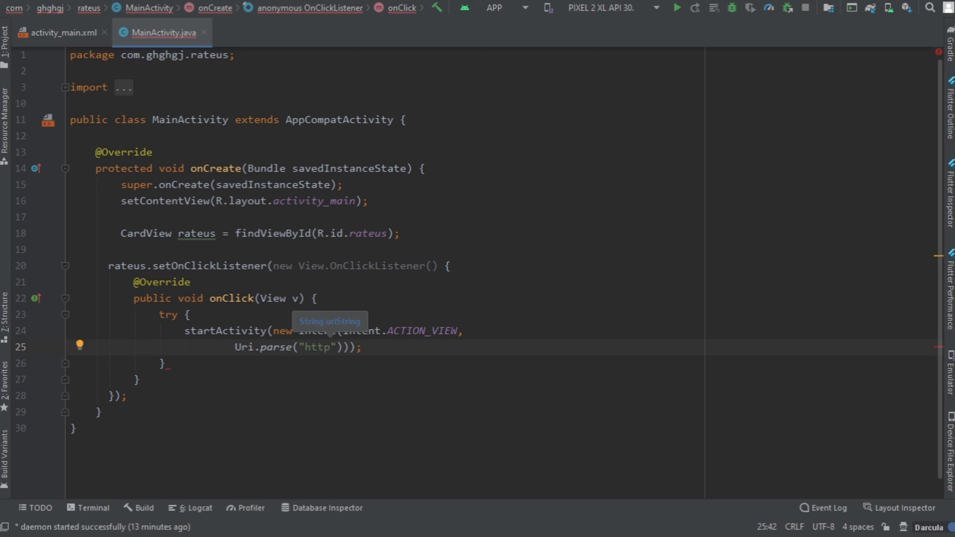
{"action": "type", "text": "://"}
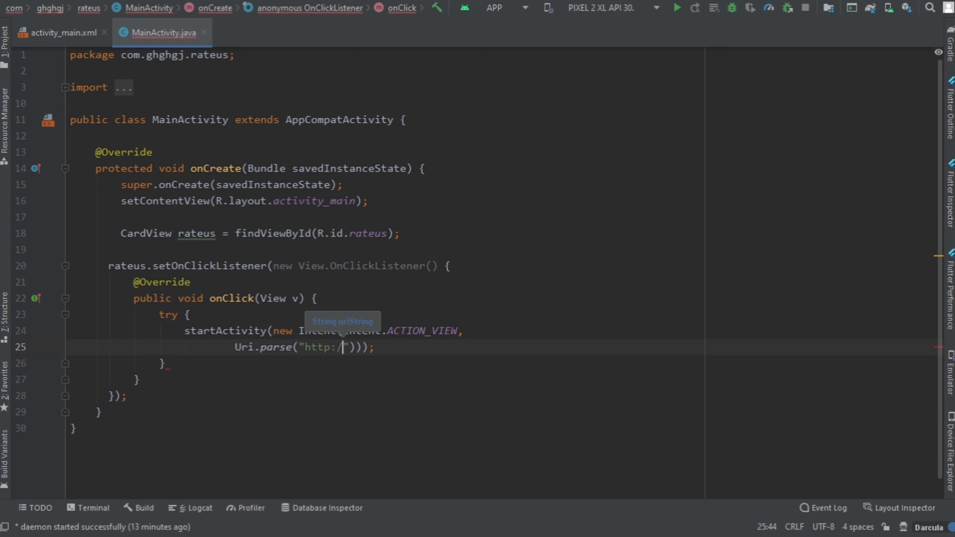
{"action": "type", "text": "/play"}
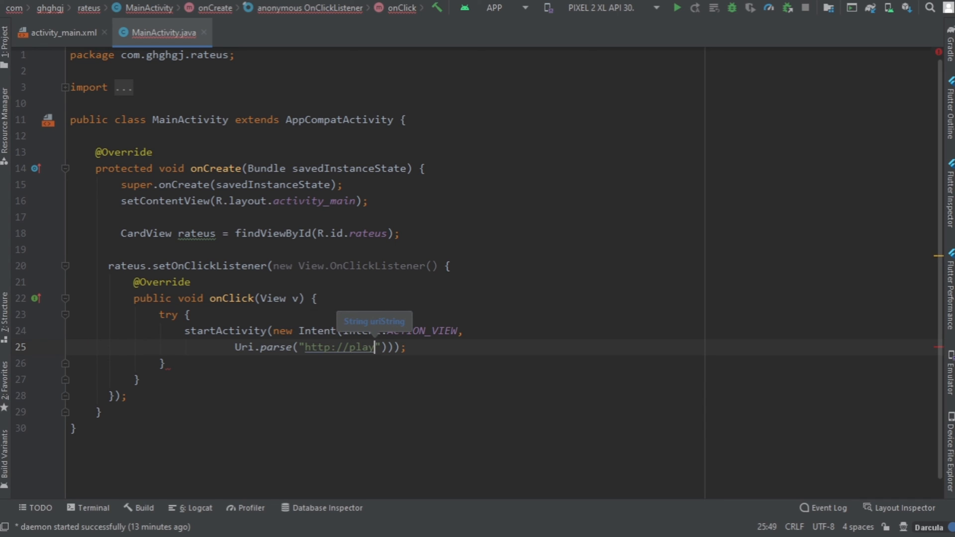
{"action": "type", "text": ".google"}
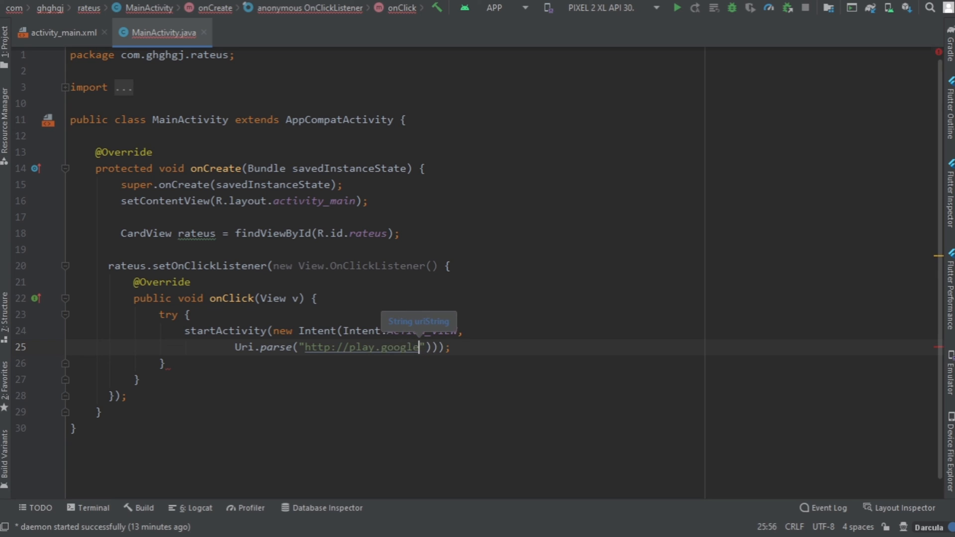
{"action": "type", "text": ".com/store/apps/details"}
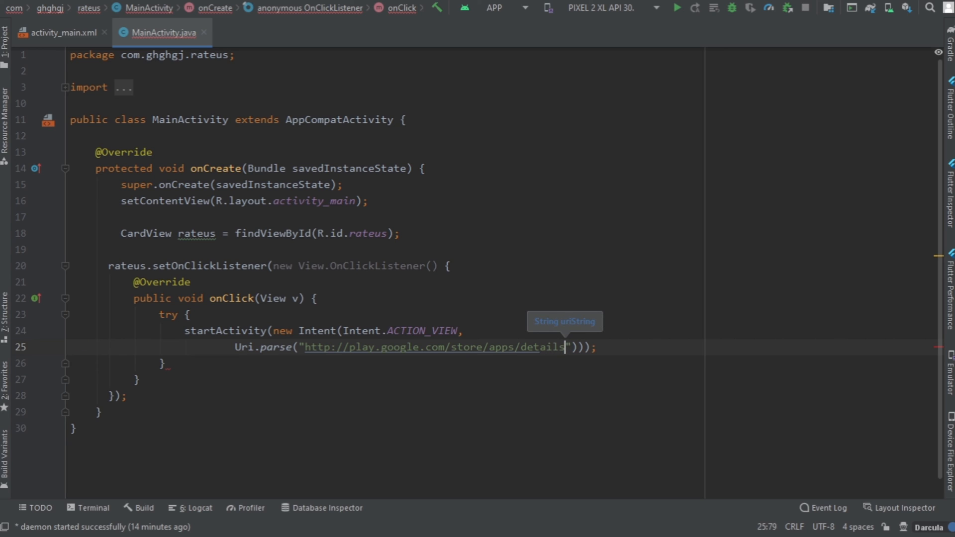
{"action": "type", "text": "?i"}
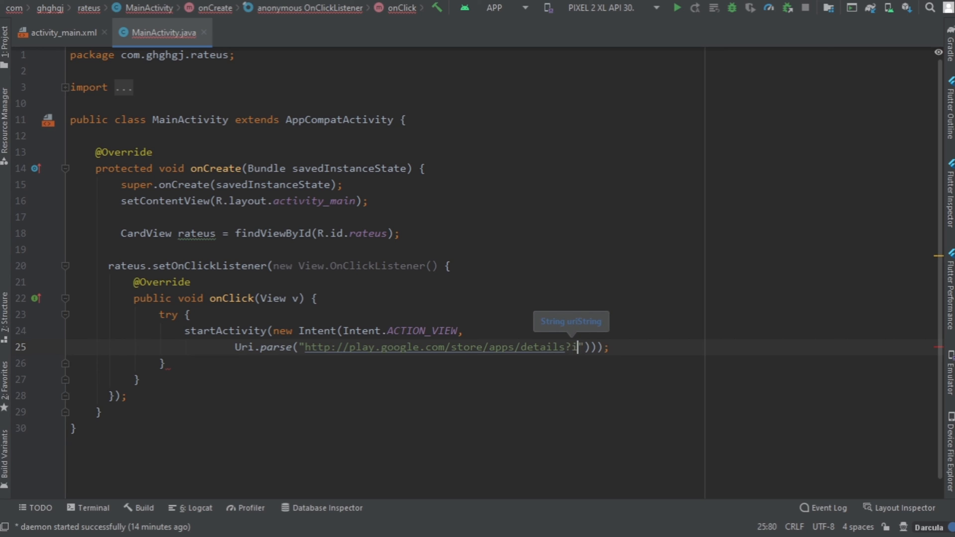
{"action": "type", "text": "id=com."}
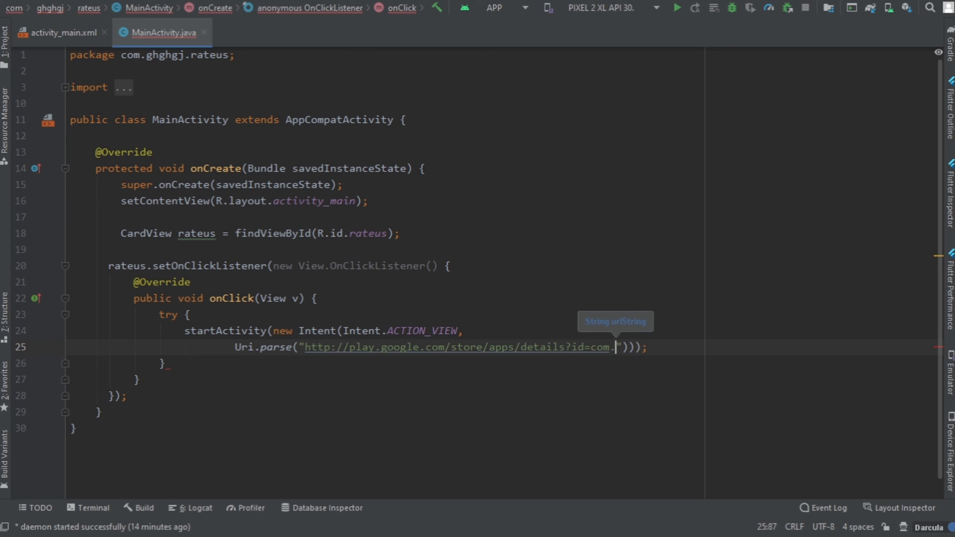
{"action": "type", "text": "maskofficial"}
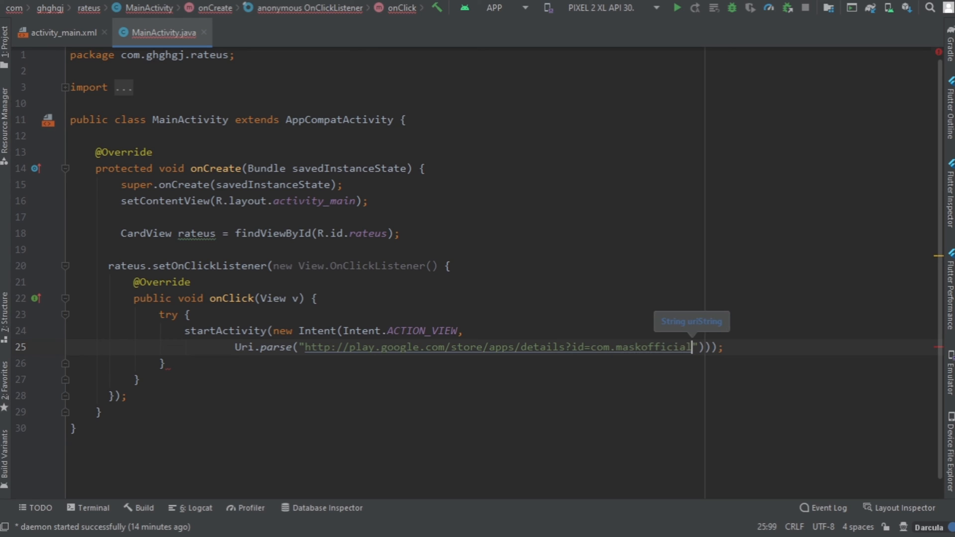
{"action": "type", "text": ".allsports"}
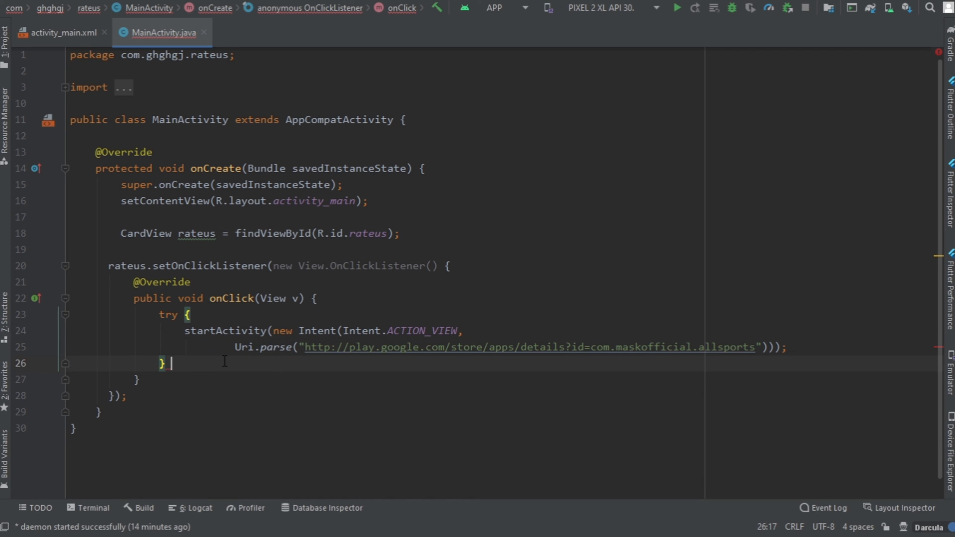
Add a catch (ActivityNotFoundException e) block holding a copy of the same startActivity call
{"action": "type", "text": "catch ("}
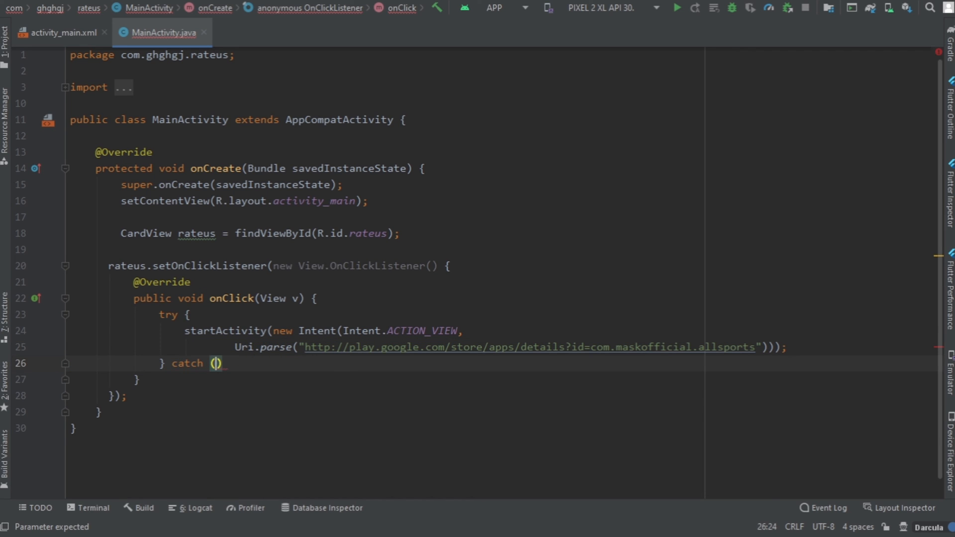
{"action": "type", "text": "ActivityNotFoundException e"}
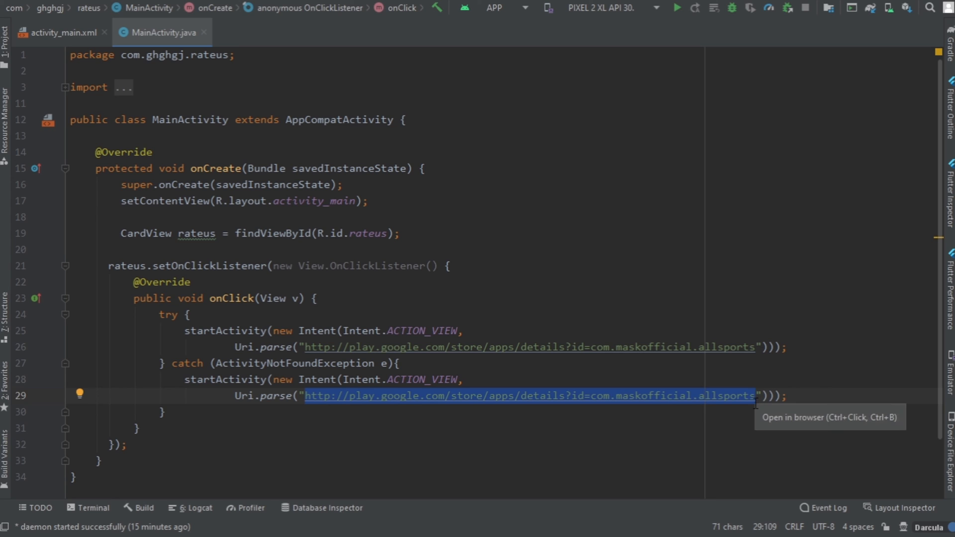
{"action": "left_click", "coordinate": [627, 396]}
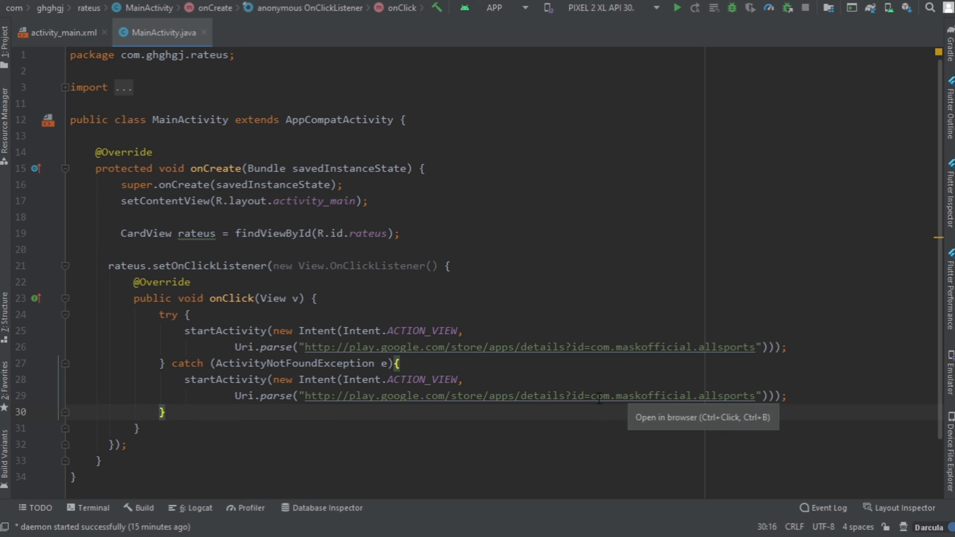
{"action": "mouse_move", "coordinate": [532, 401]}
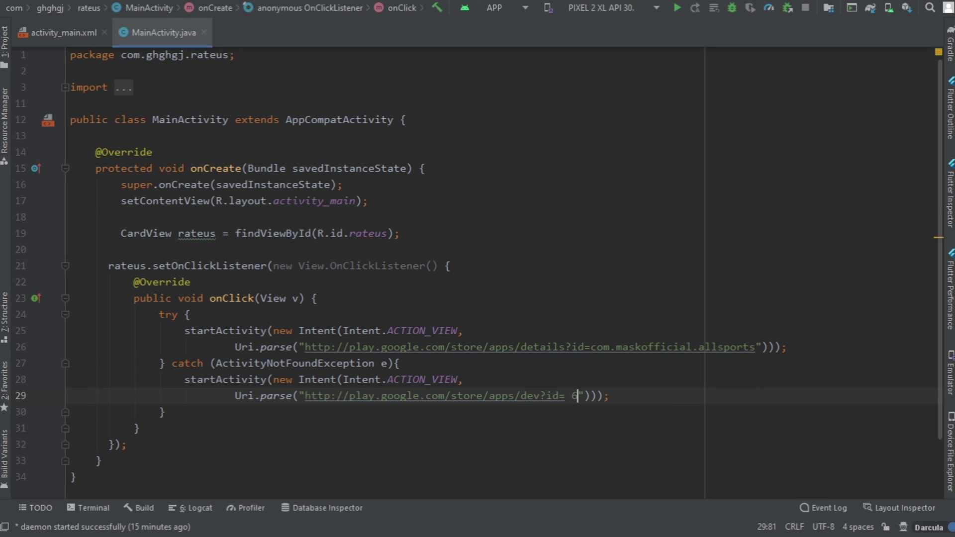
{"action": "type", "text": "9448"}
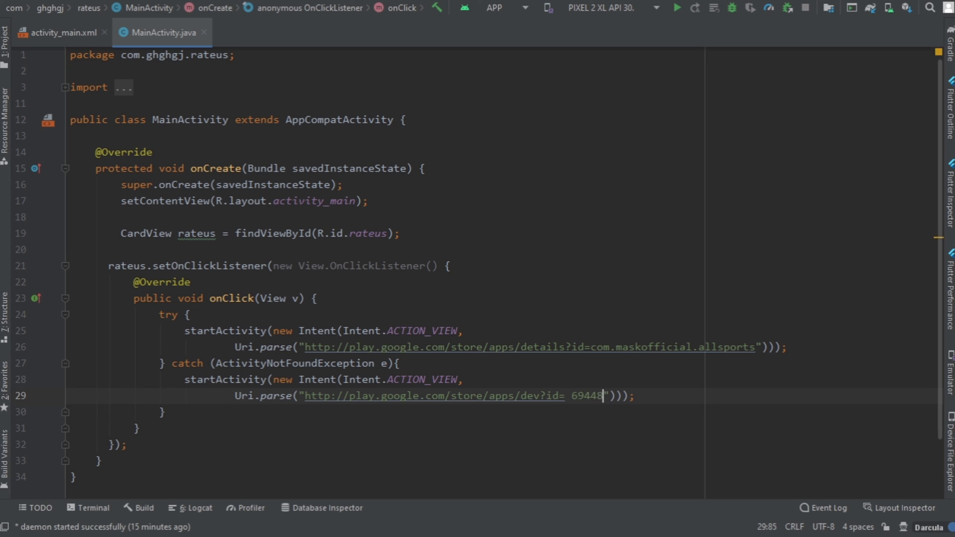
{"action": "type", "text": "331197"}
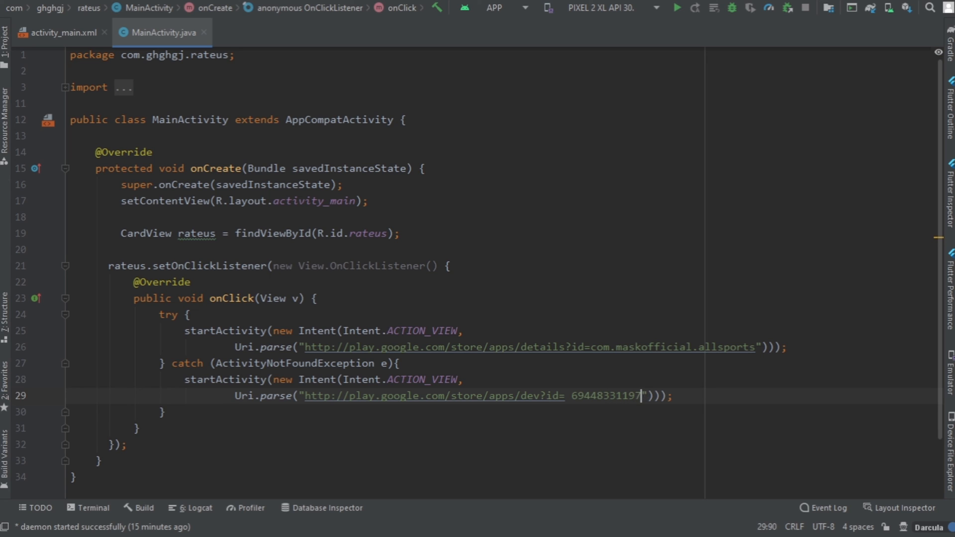
{"action": "type", "text": "7652"}
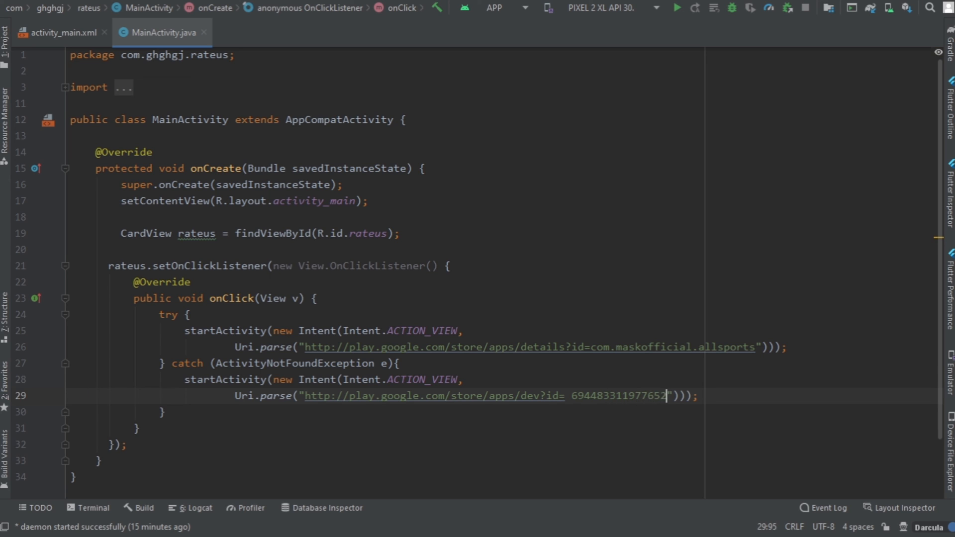
{"action": "type", "text": "7742"}
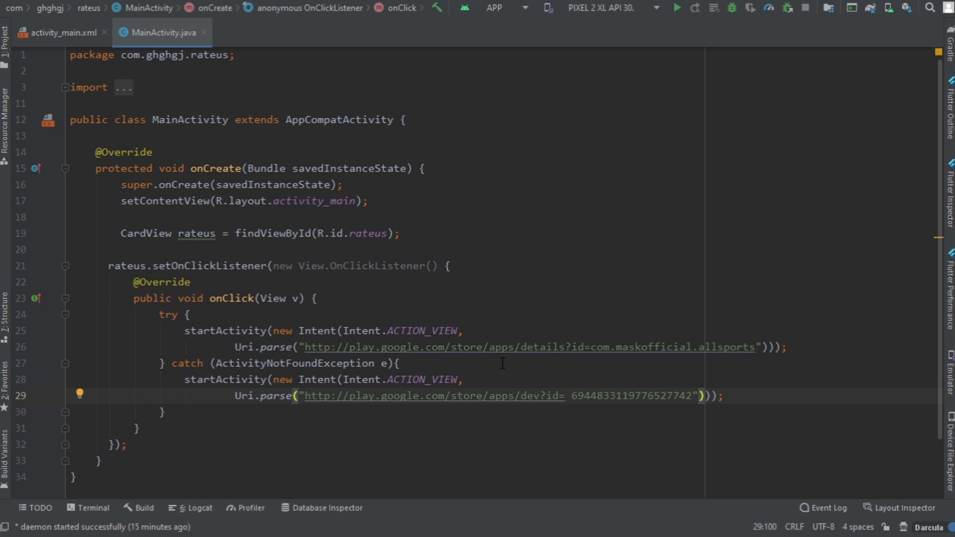
{"action": "mouse_move", "coordinate": [409, 291]}
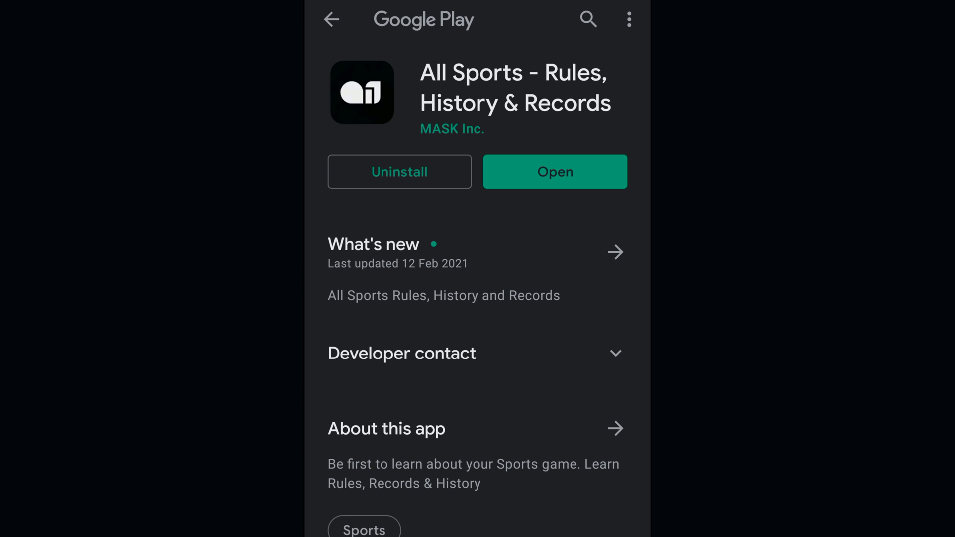
Scroll through the All Sports app listing's details and screenshots on Google Play
{"action": "scroll", "scroll_direction": "down", "scroll_amount": 3}
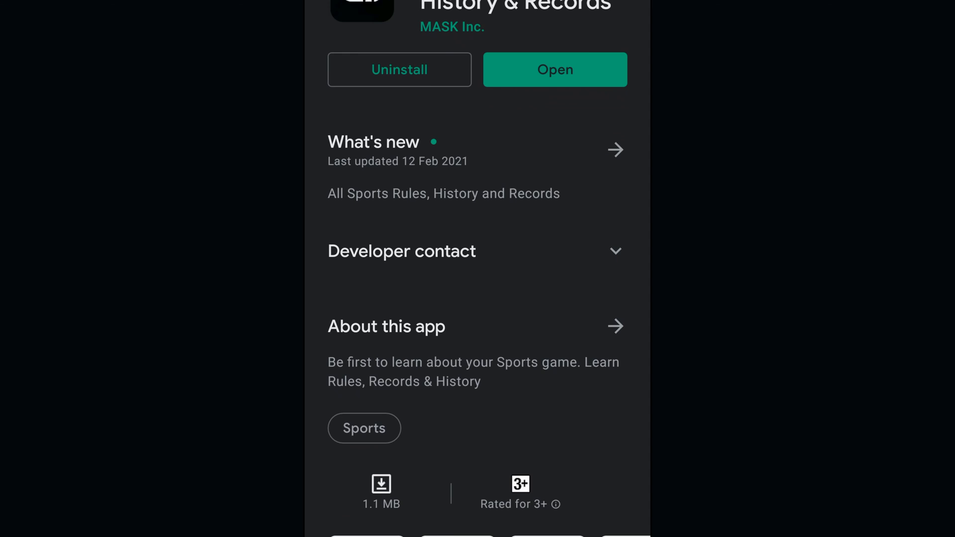
{"action": "scroll", "scroll_direction": "down", "scroll_amount": 3}
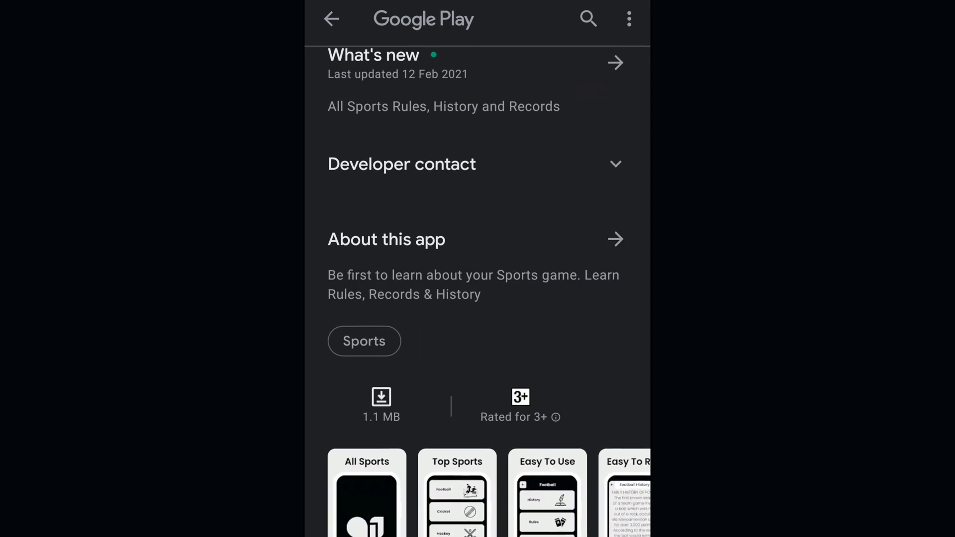
{"action": "scroll", "scroll_direction": "up", "scroll_amount": 3}
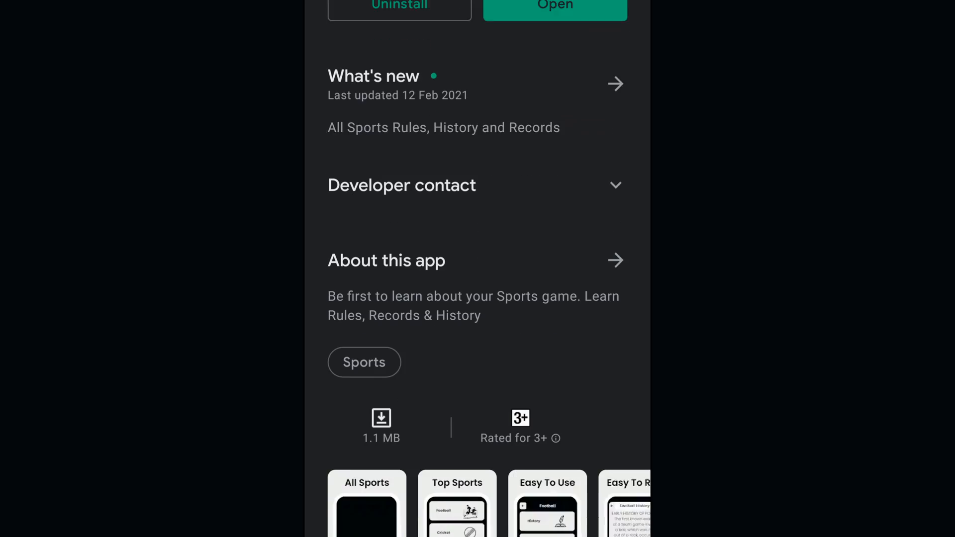